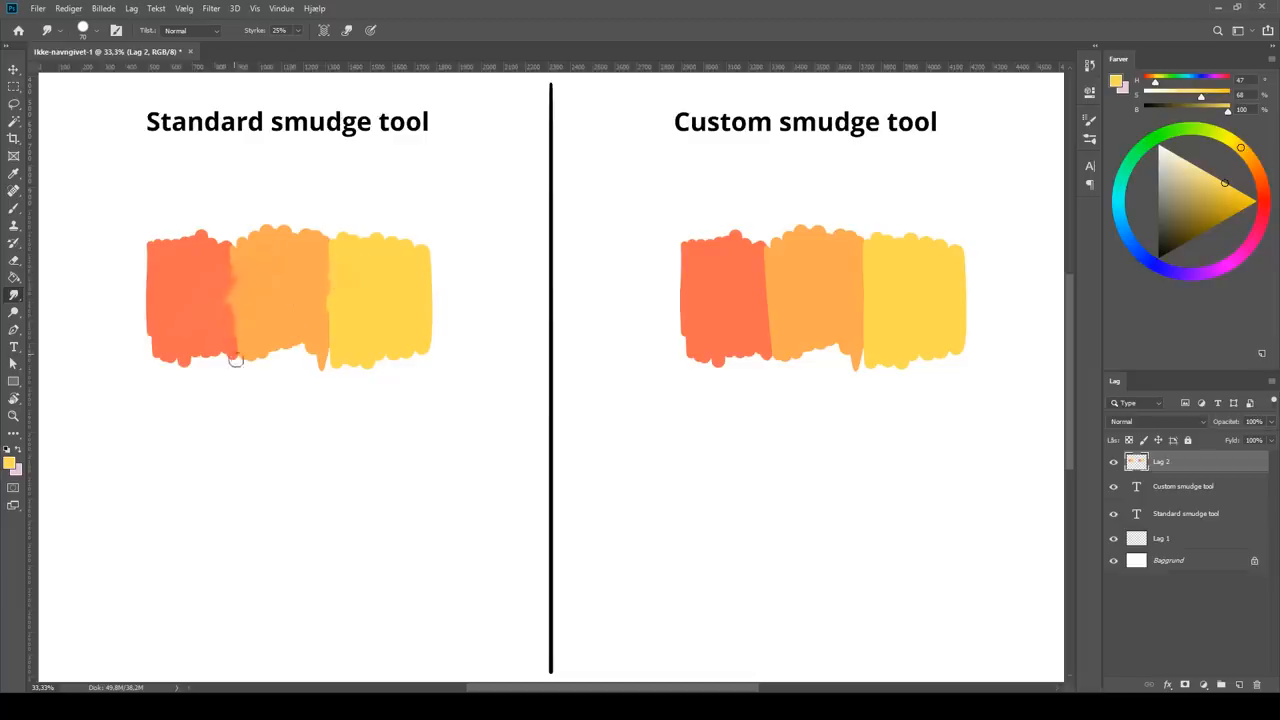
Blend the orange patches under 'Standard smudge tool' by dragging the Smudge Tool across them
left_click_drag(236, 360, 230, 244)
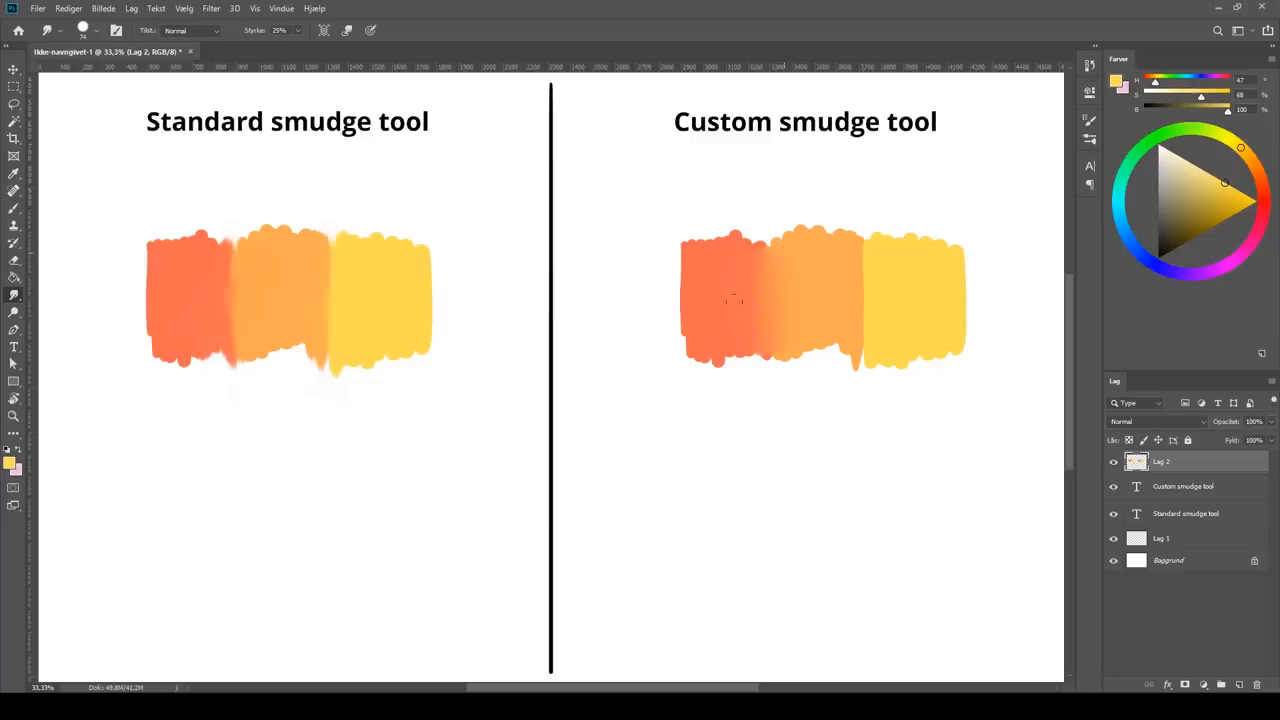
mouse_move(860, 256)
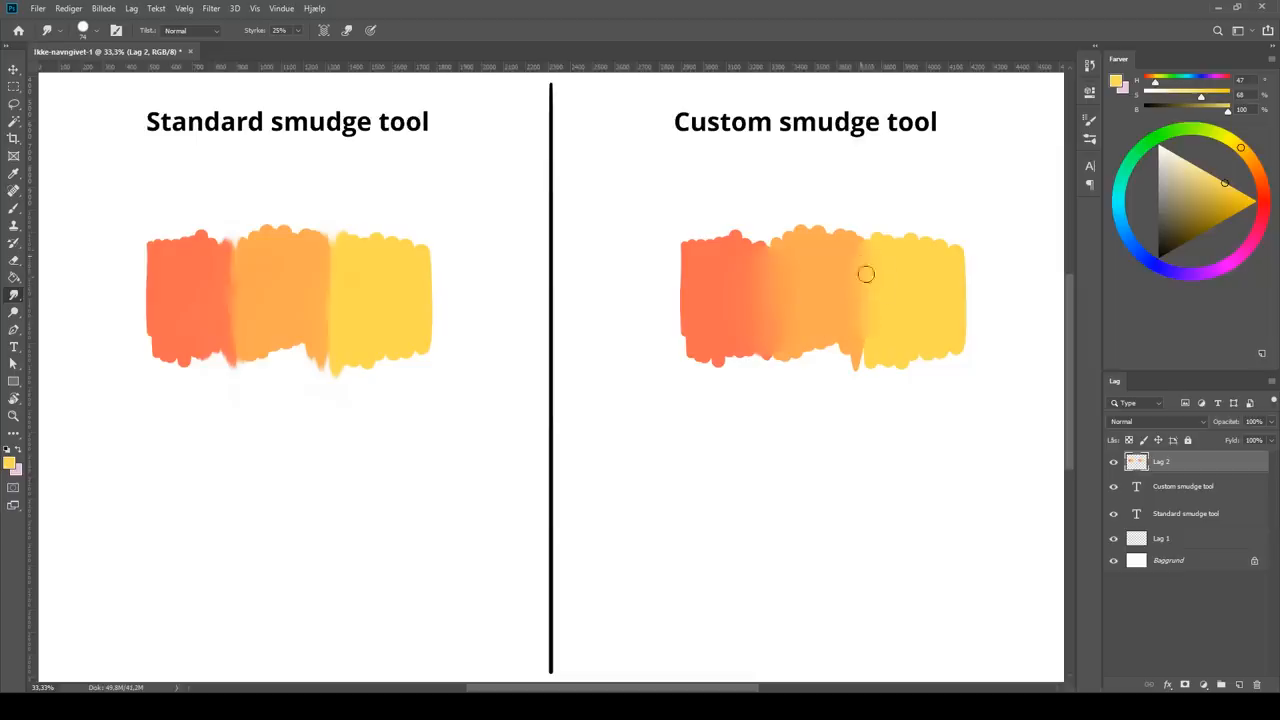
mouse_move(850, 256)
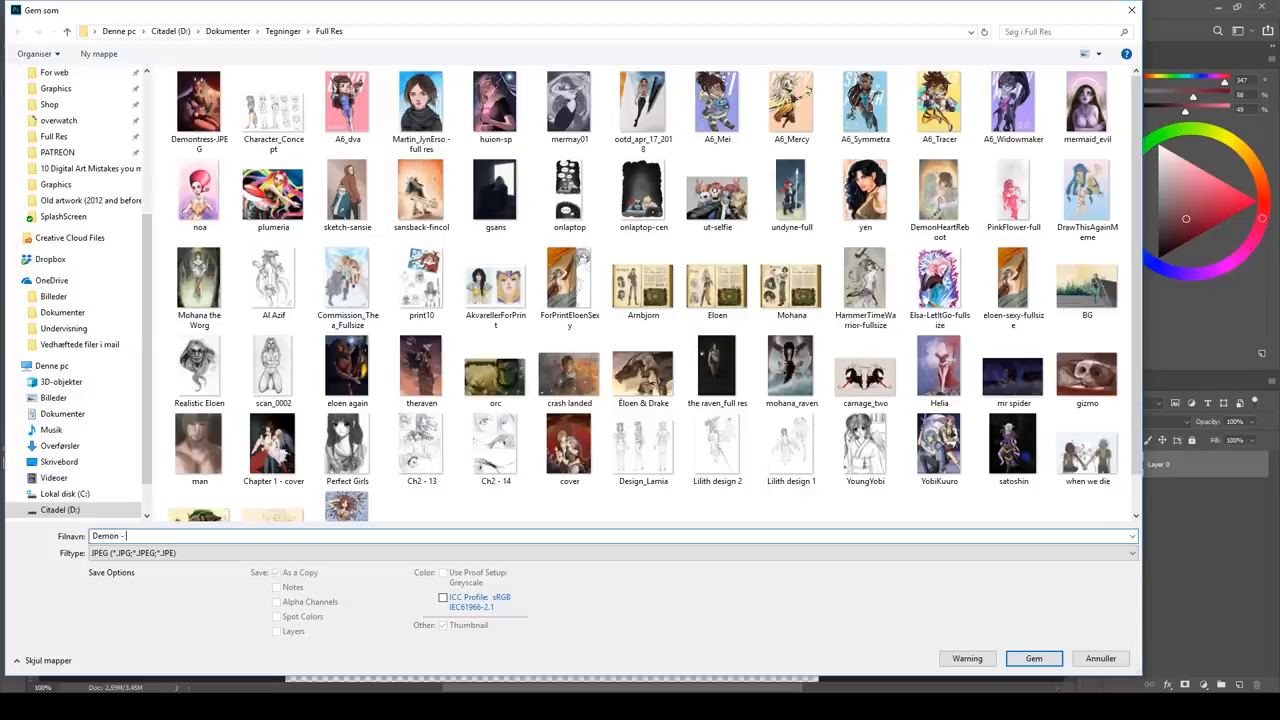
Save the demon illustration as a JPEG into the Tegninger folder
type("jpeg")
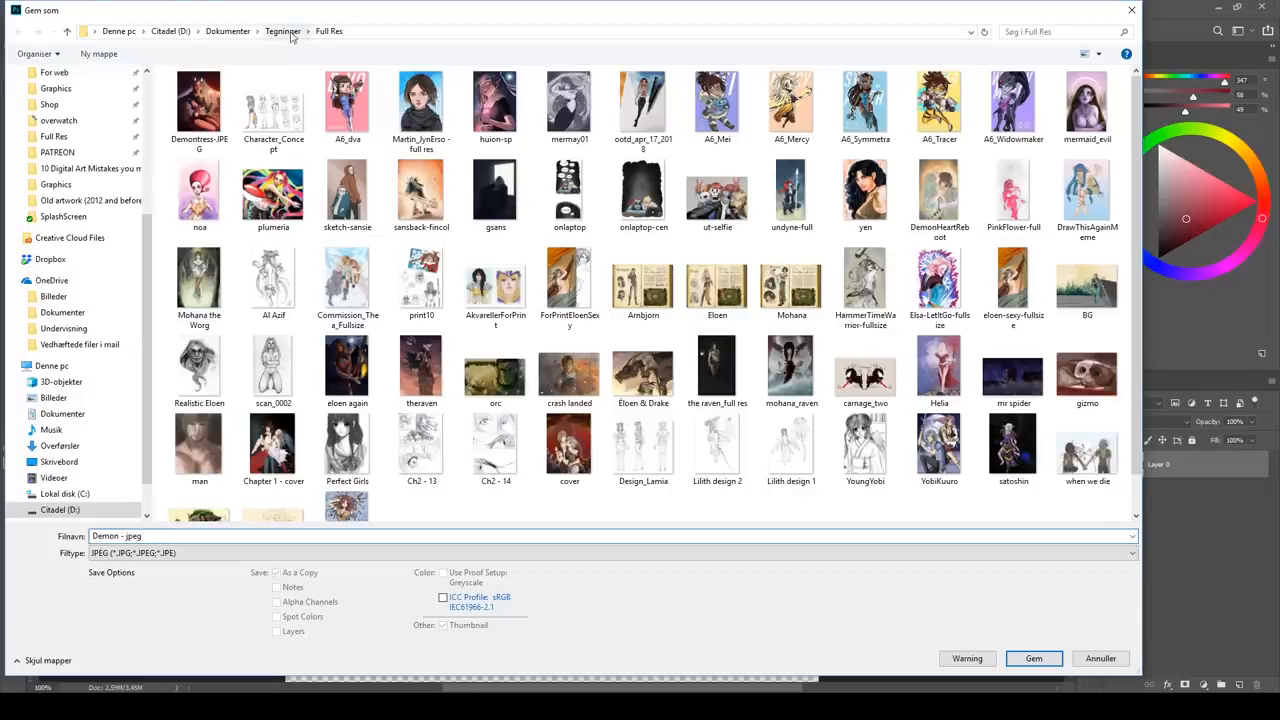
left_click(282, 32)
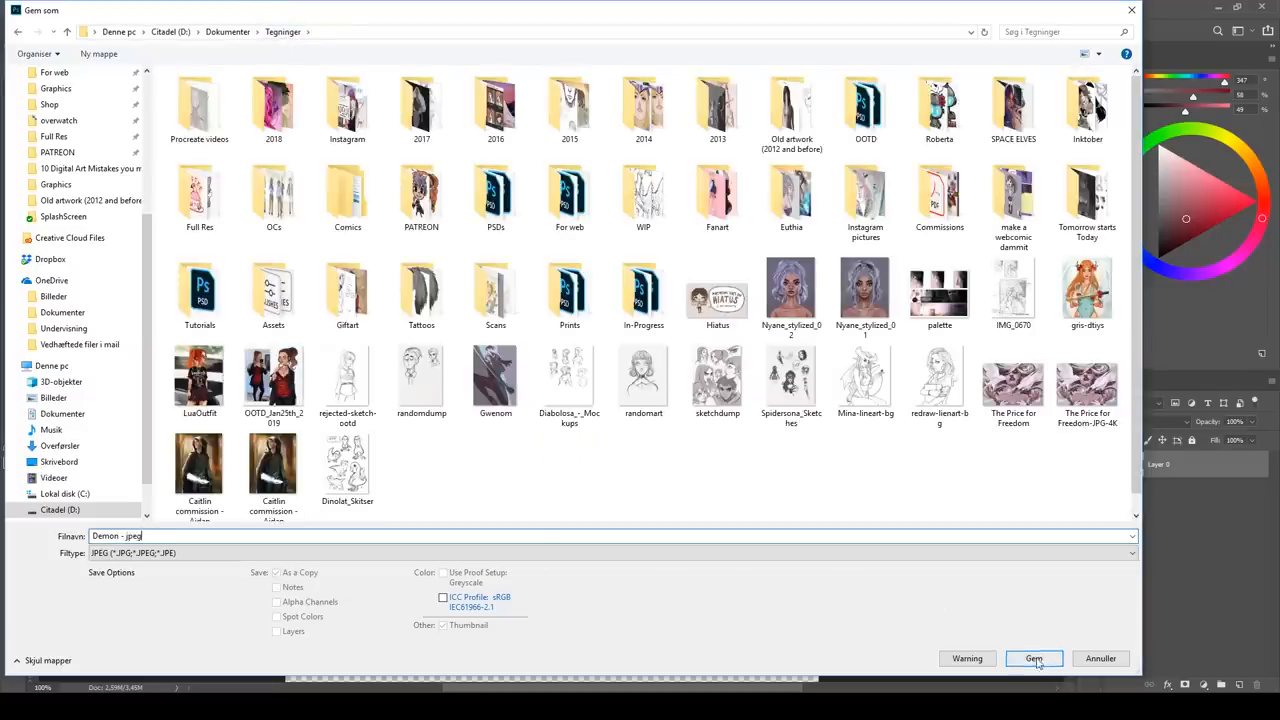
left_click(1034, 658)
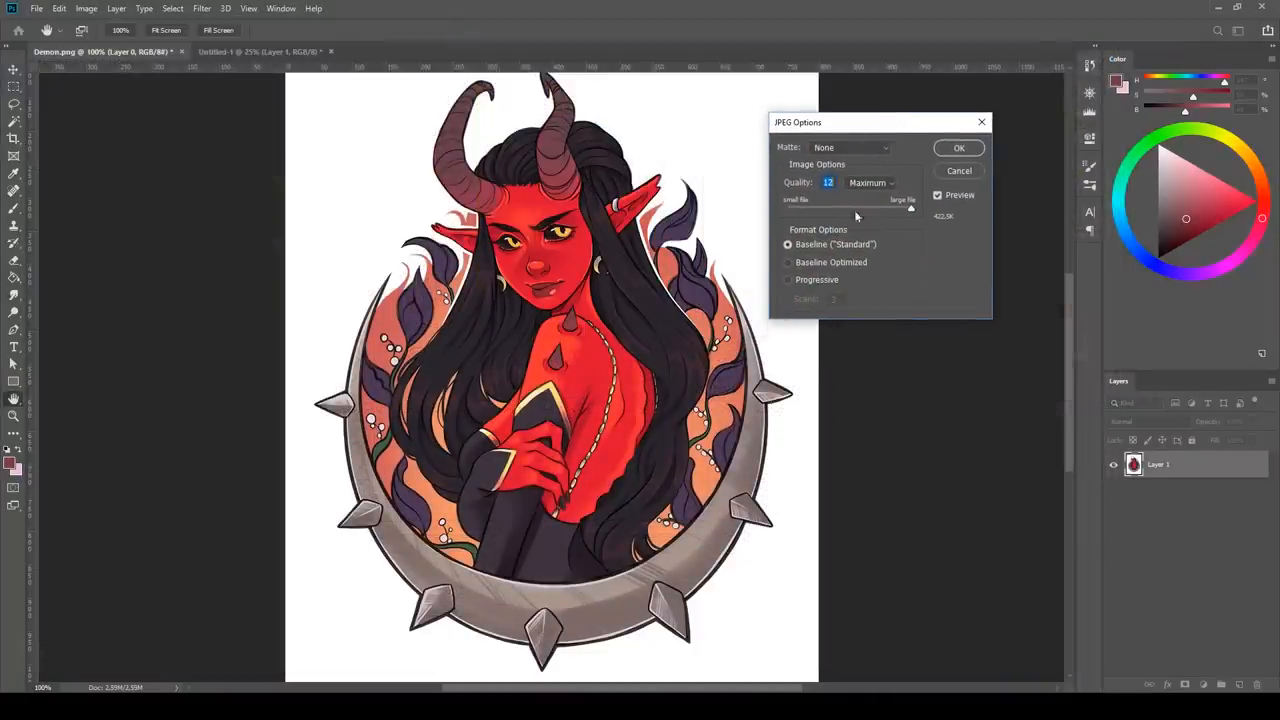
Drag the JPEG Quality slider from 12 down to about 2
left_click_drag(910, 210, 882, 210)
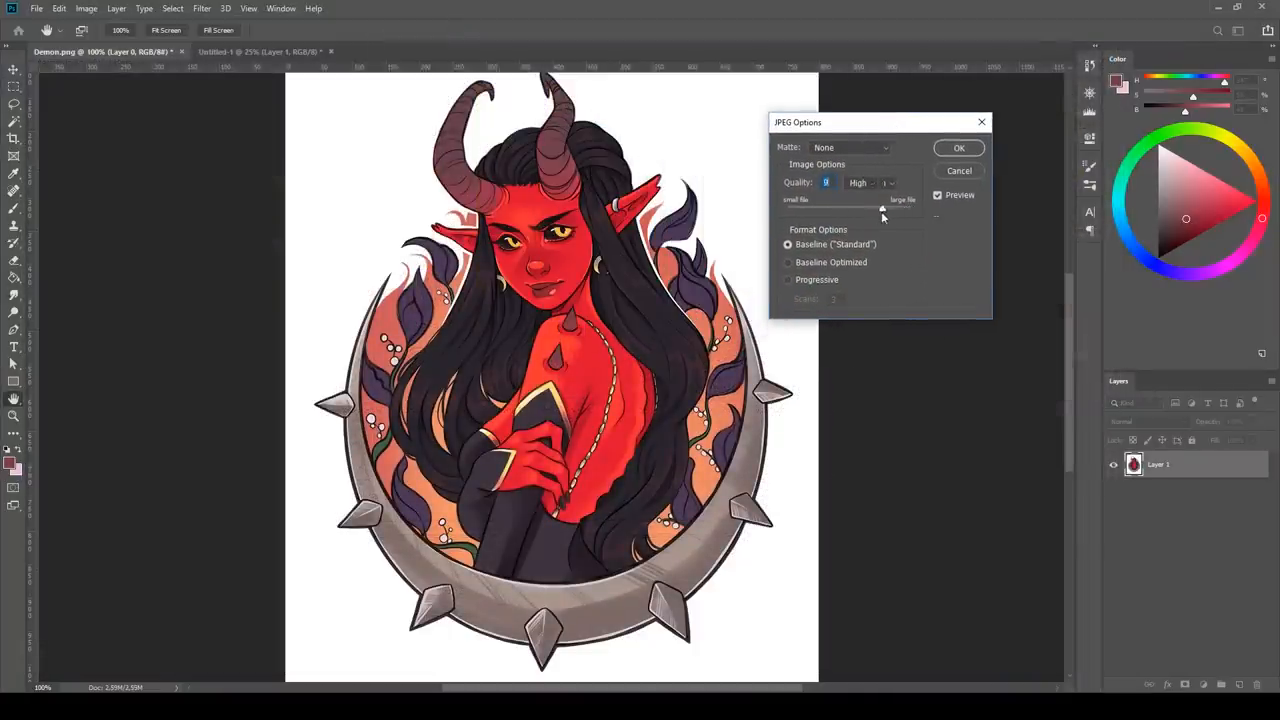
left_click_drag(880, 208, 810, 208)
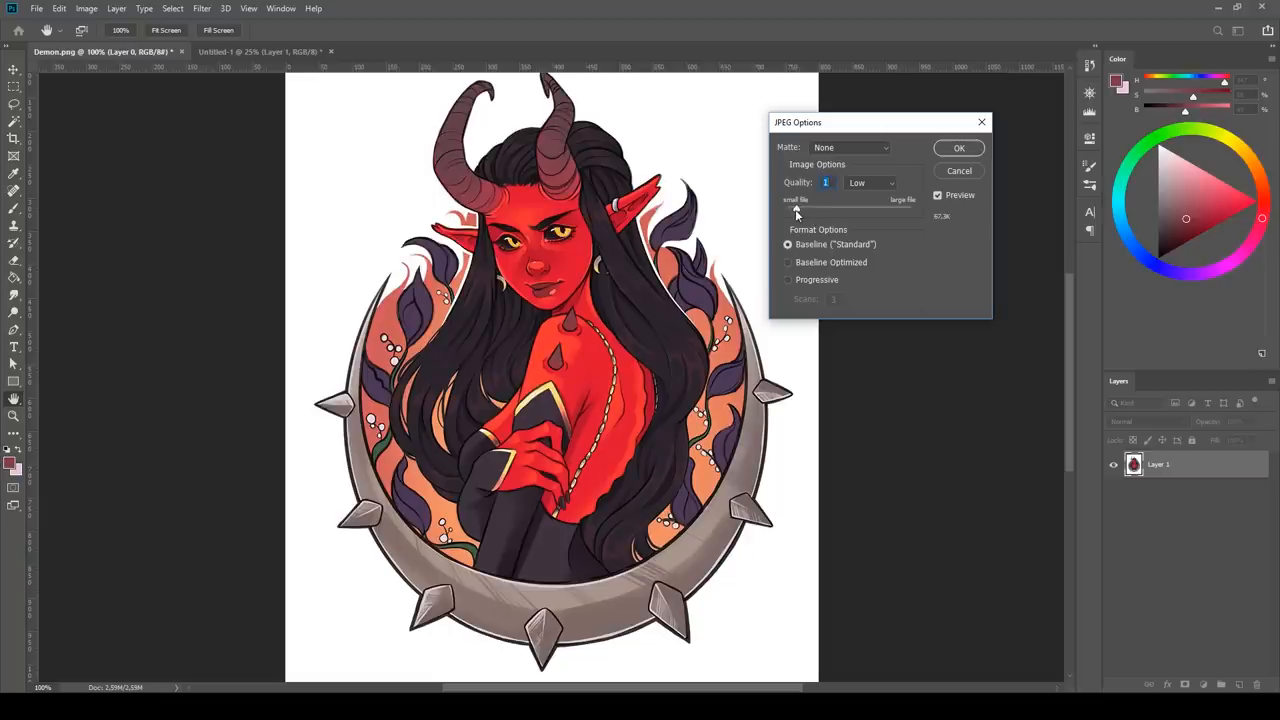
left_click_drag(796, 206, 820, 206)
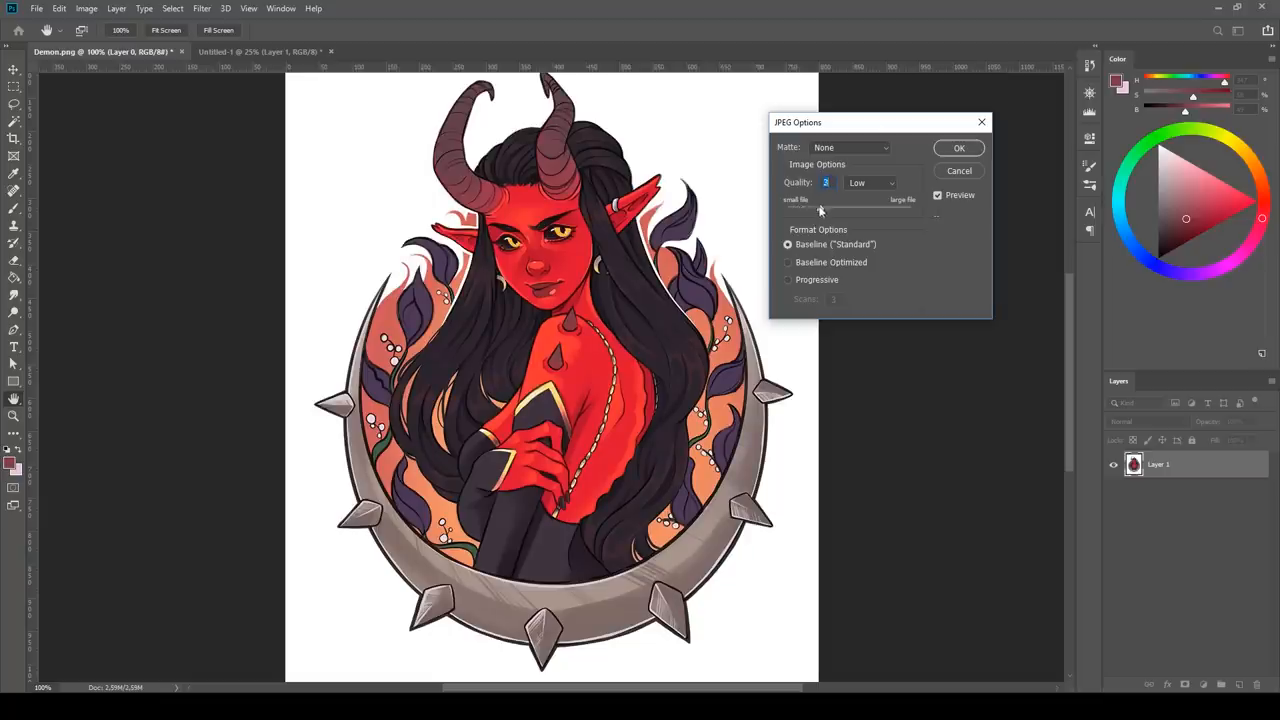
left_click_drag(820, 208, 832, 208)
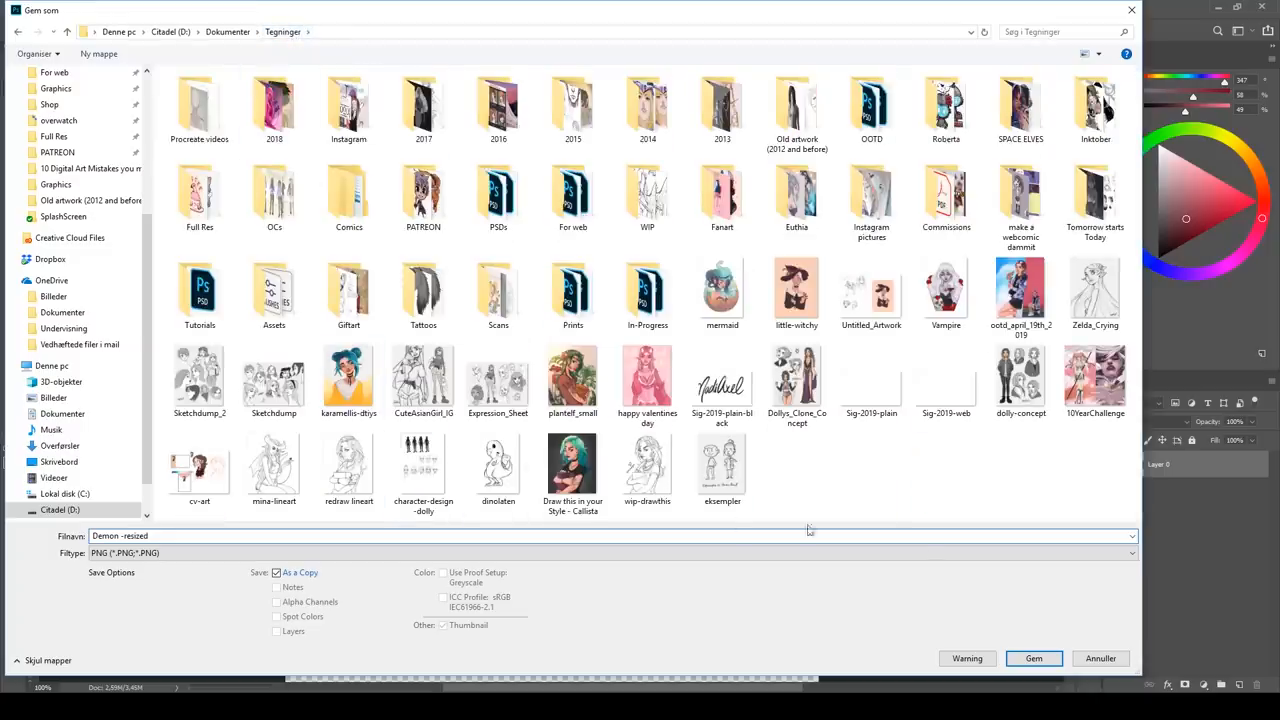
Save the resized demon as PNG, trying Large, Medium and Smallest file size and settling on Medium
left_click(1032, 658)
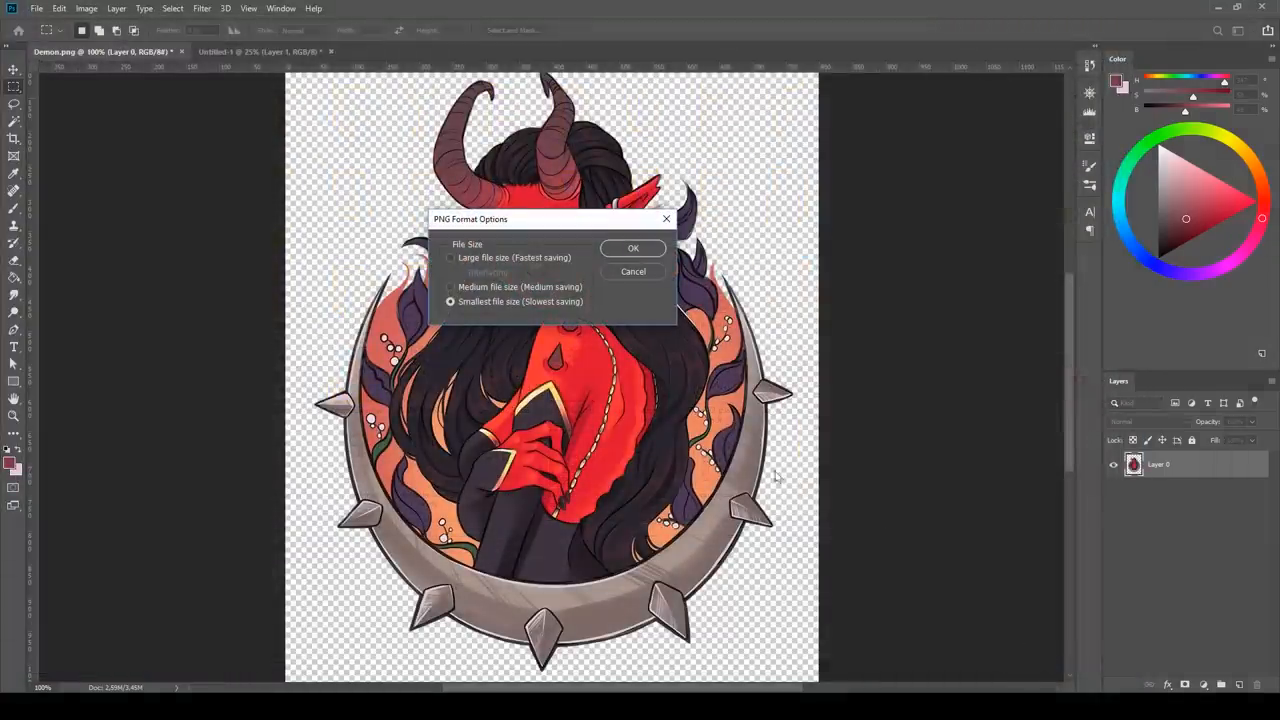
left_click(450, 256)
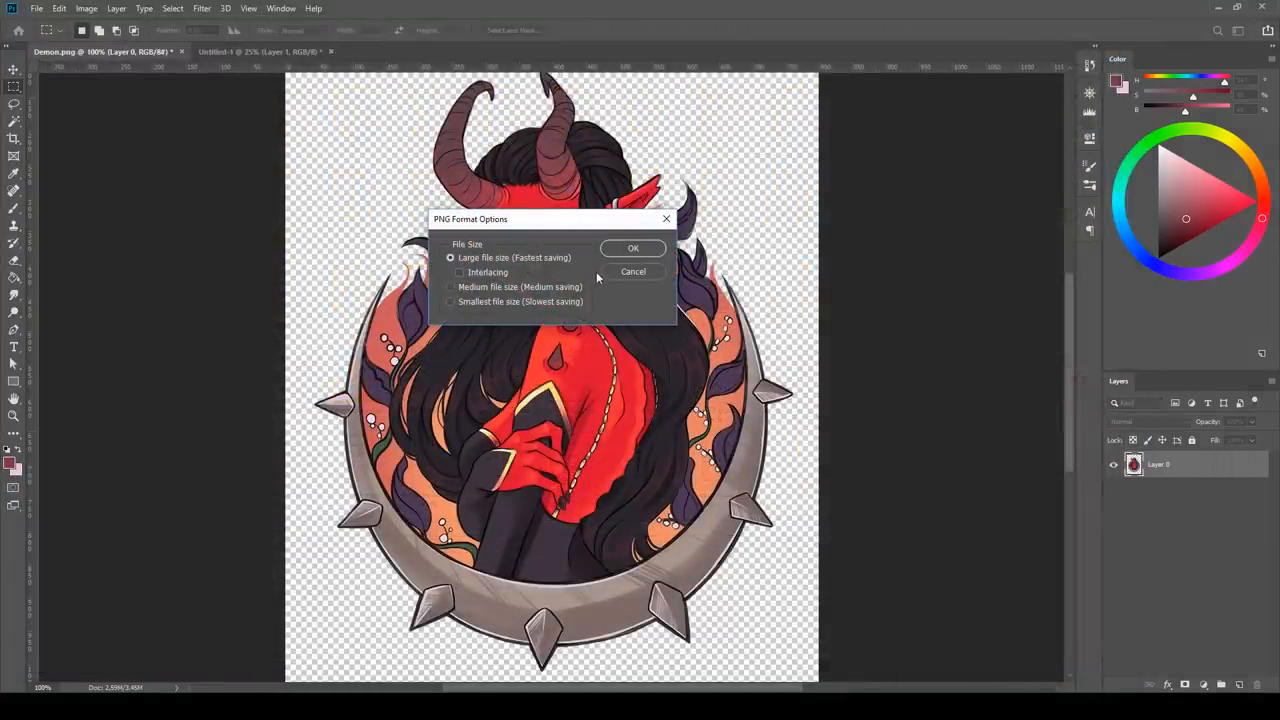
left_click(450, 288)
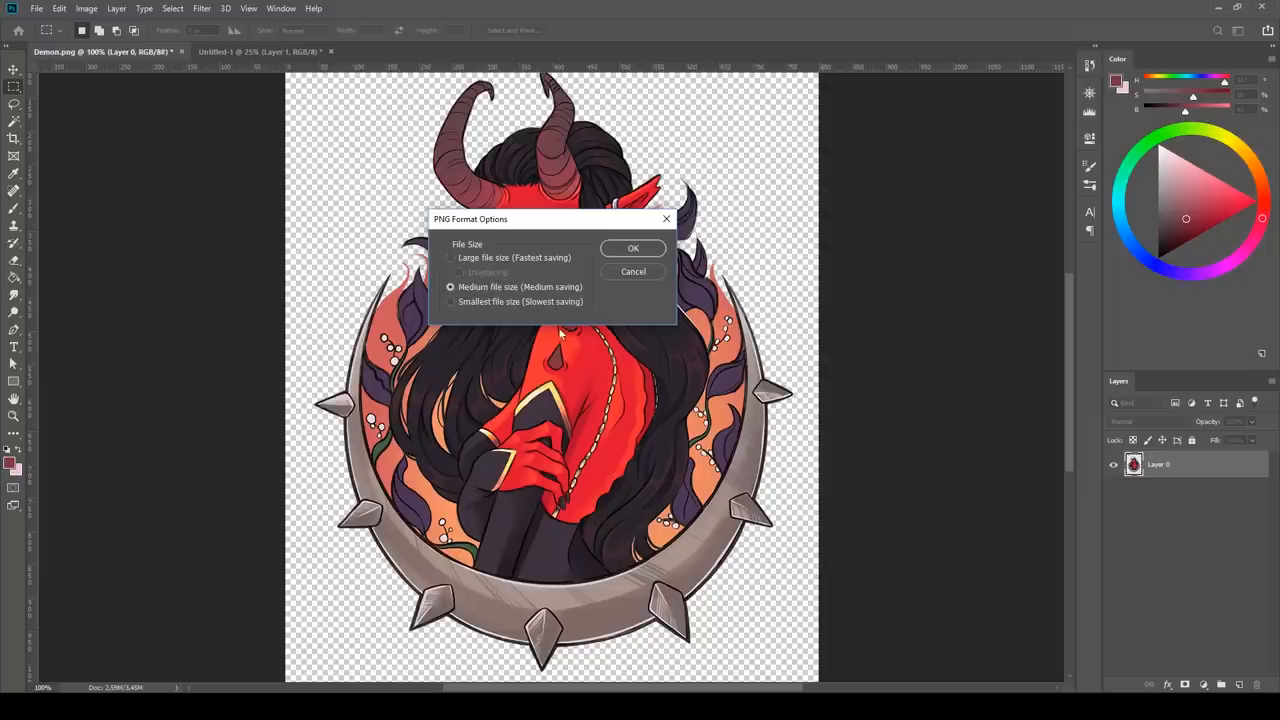
left_click(450, 300)
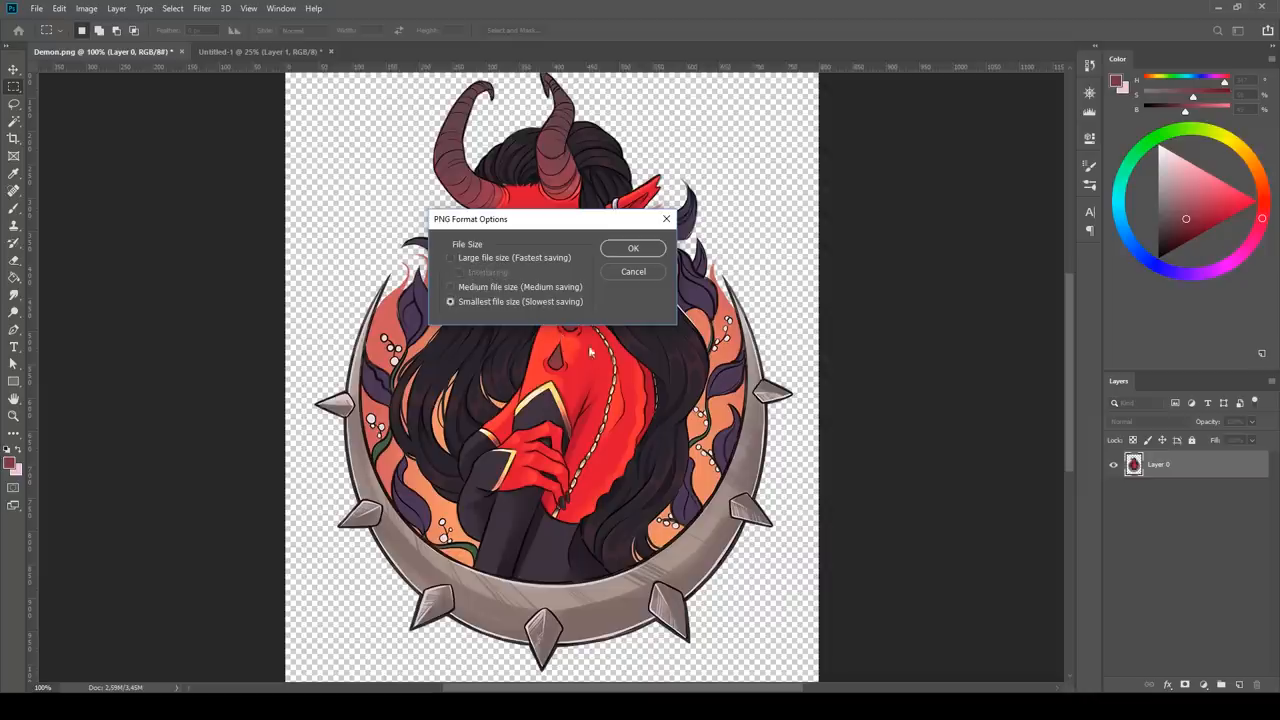
left_click(450, 288)
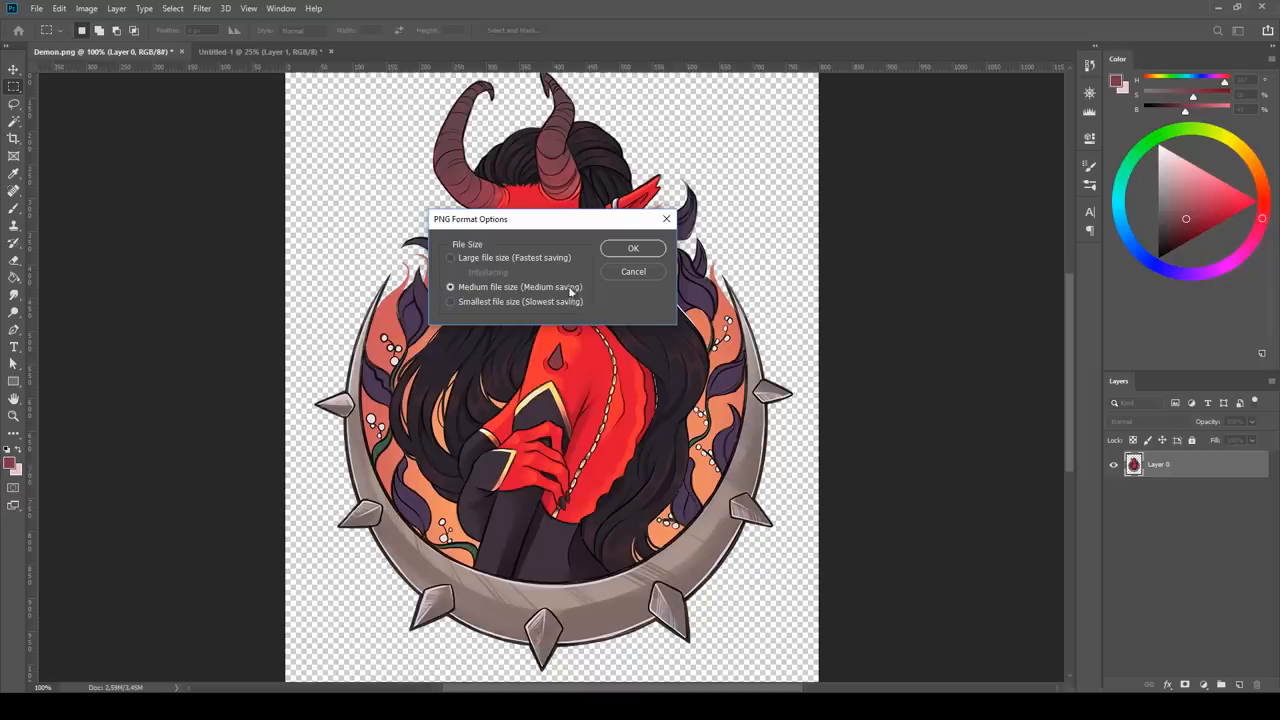
left_click(632, 248)
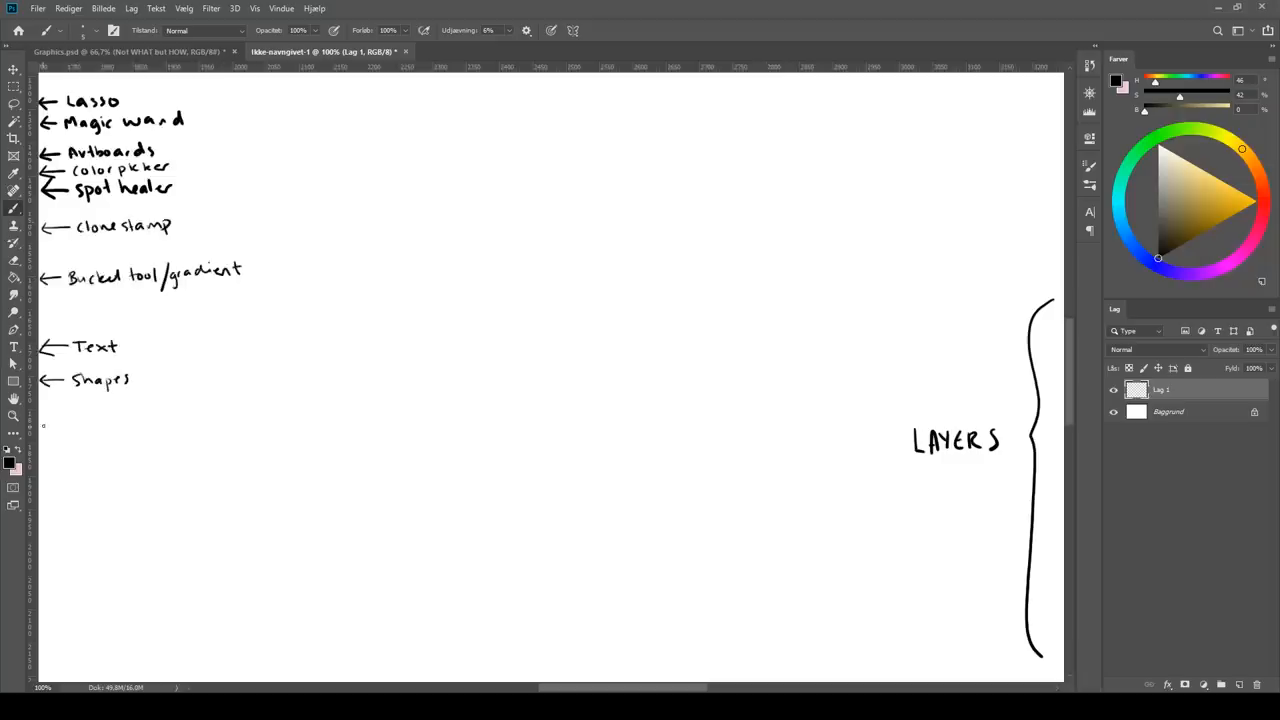
Add the handwritten note 'More tools hidden here' among the tool labels
type("More tools hidden here")
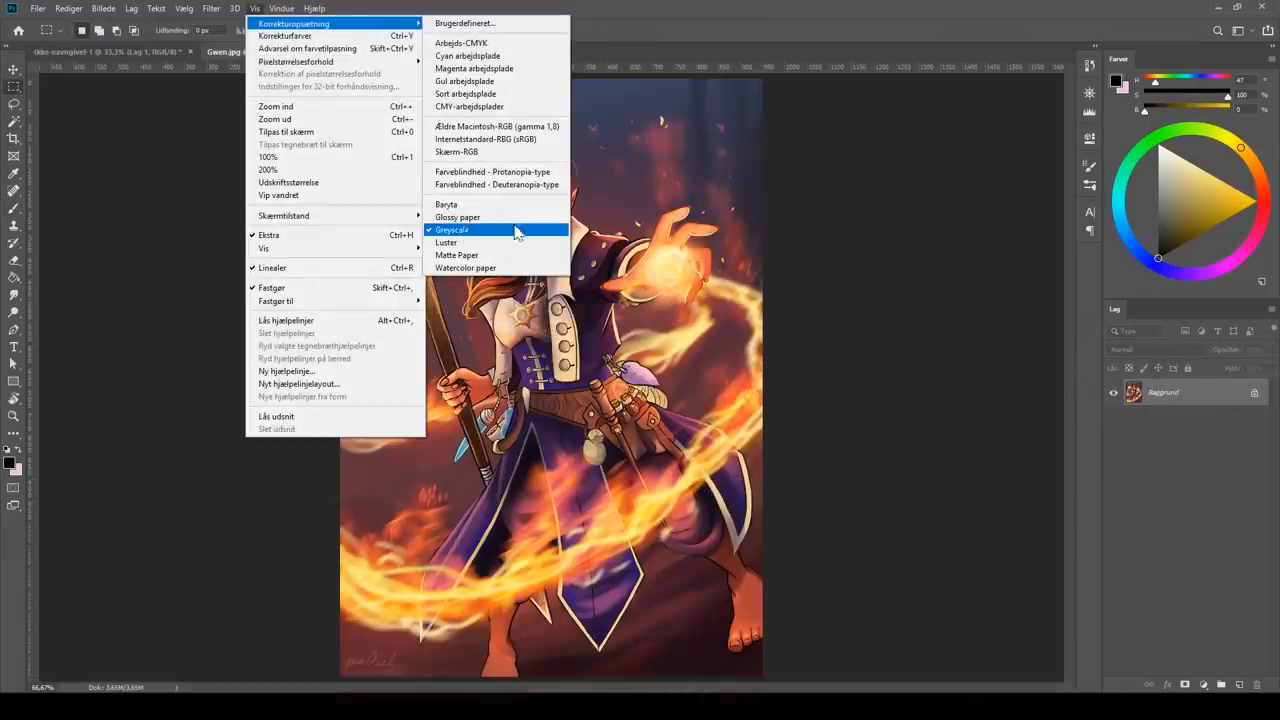
Make a small second overview window of the elf sketch beside the main view and switch documents
left_click(452, 230)
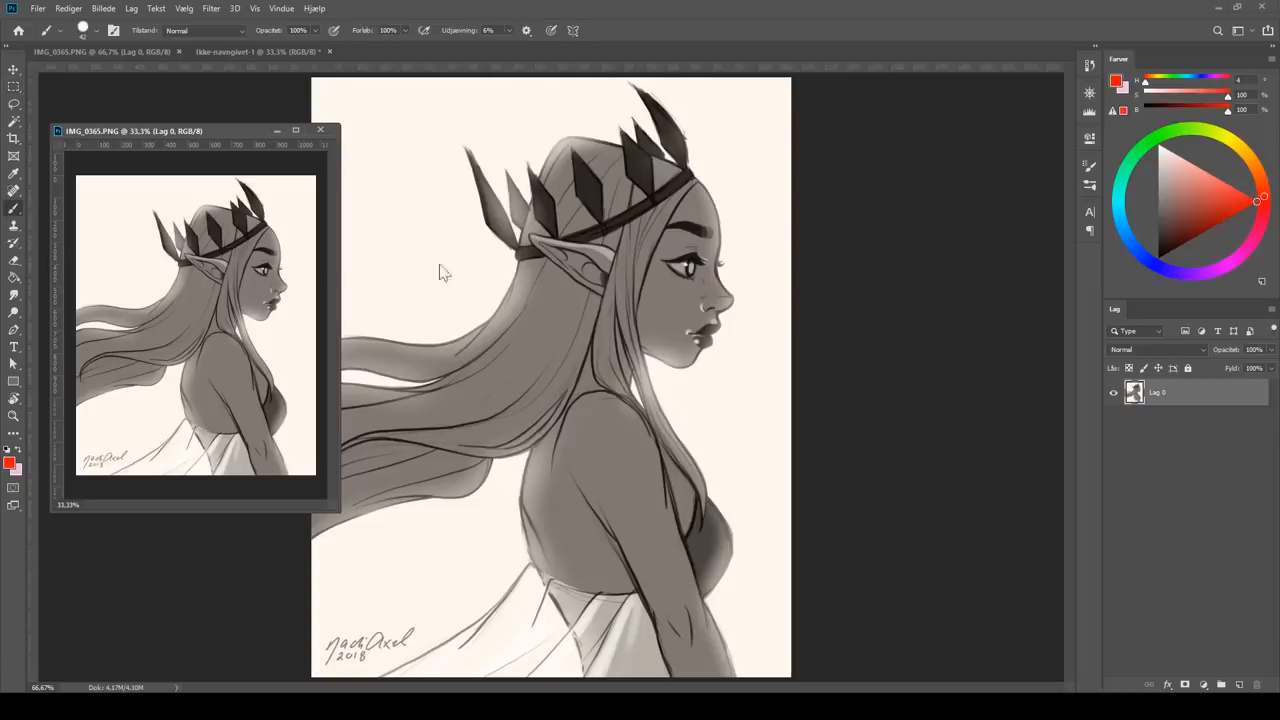
left_click_drag(420, 180, 680, 480)
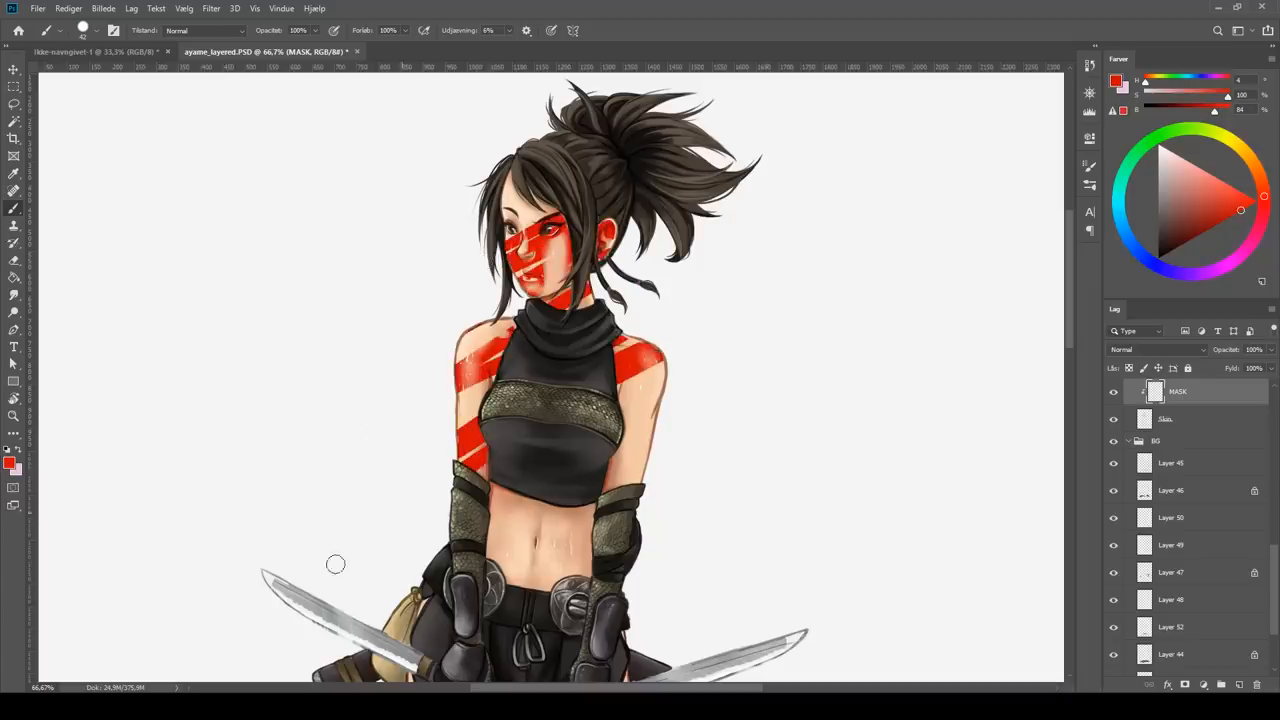
left_click(270, 52)
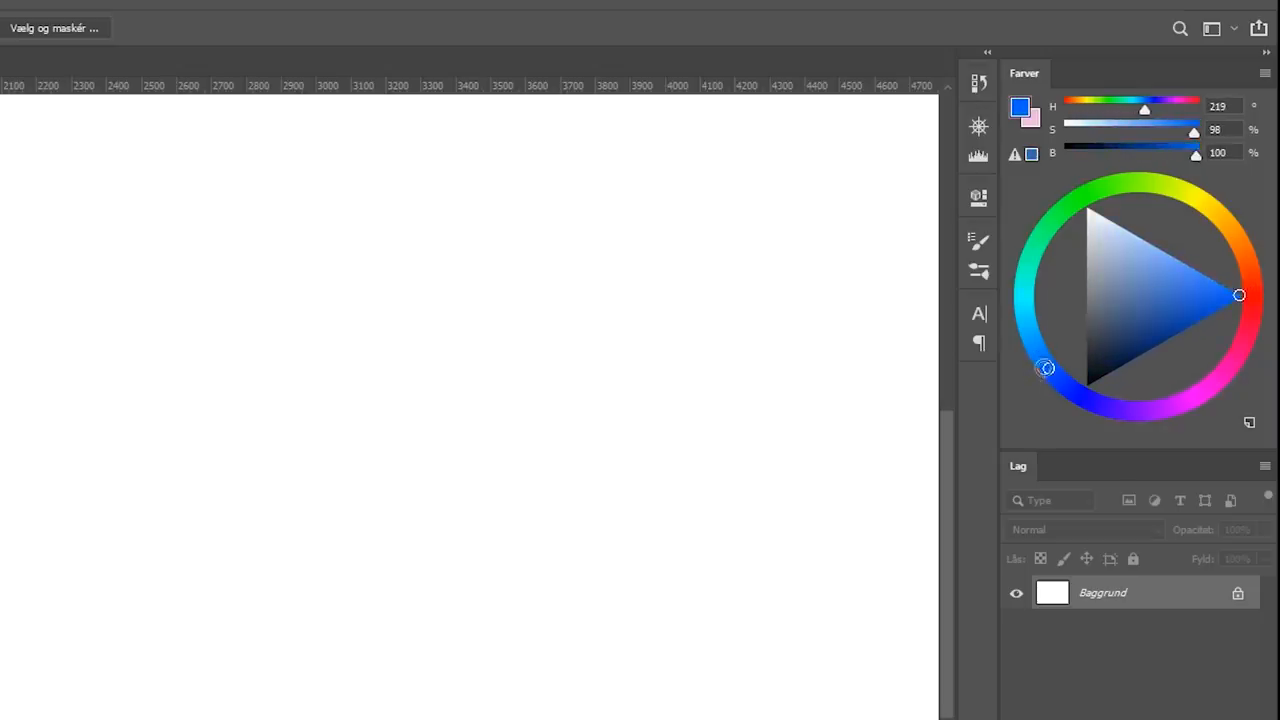
left_click_drag(1044, 368, 1188, 400)
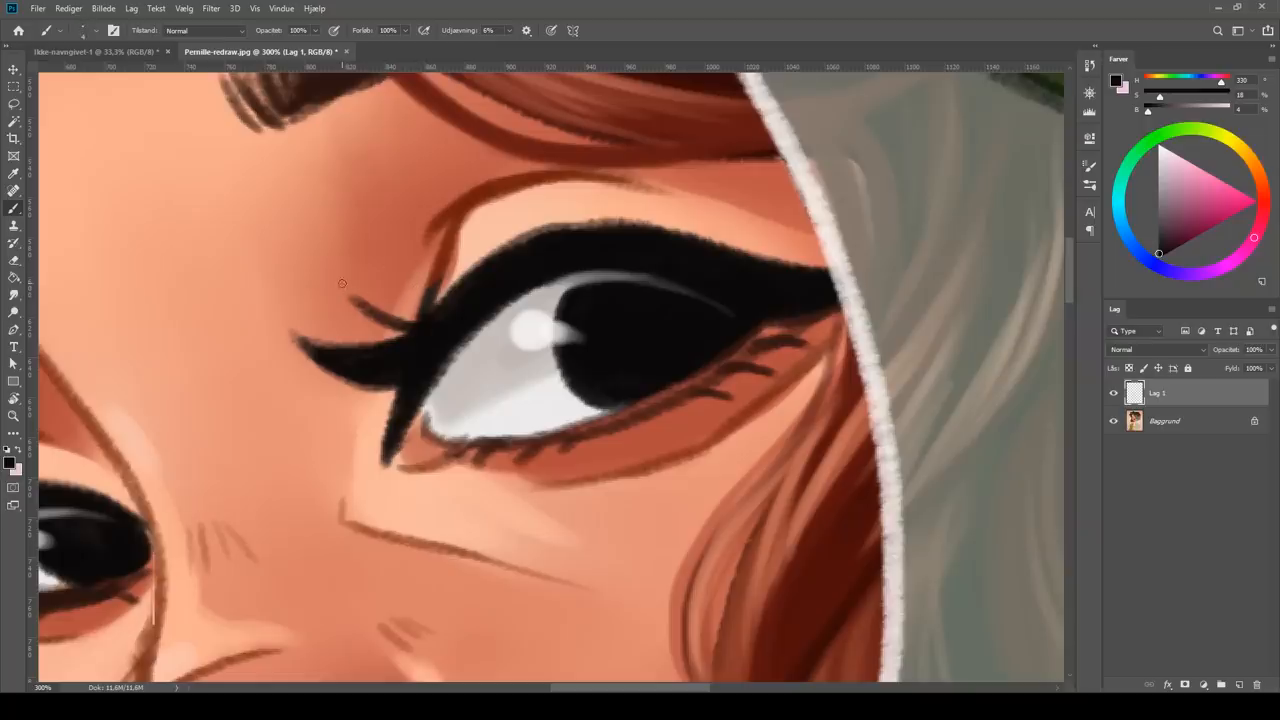
Zoom in to around 300% on the hooded girl's eye
left_click_drag(344, 284, 416, 324)
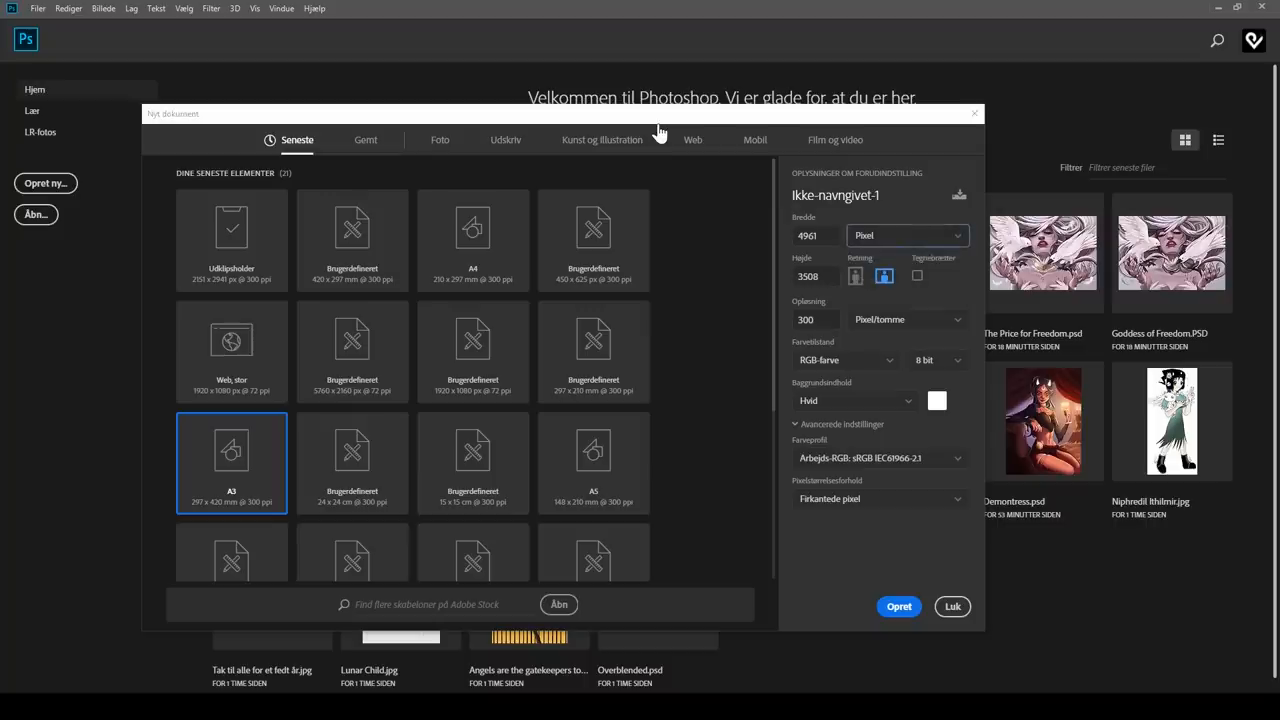
Handwrite 'Big canvas' in large strokes and zoom to 100% on the lettering
left_click(898, 606)
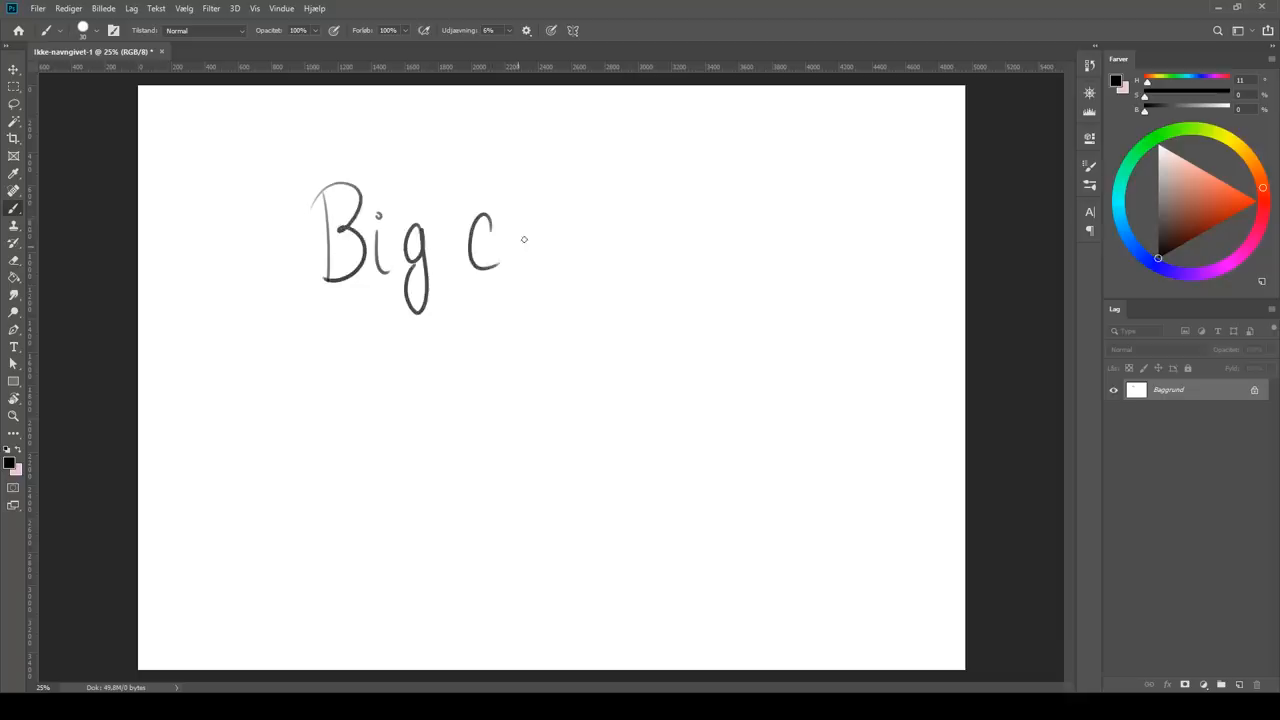
left_click_drag(500, 240, 660, 244)
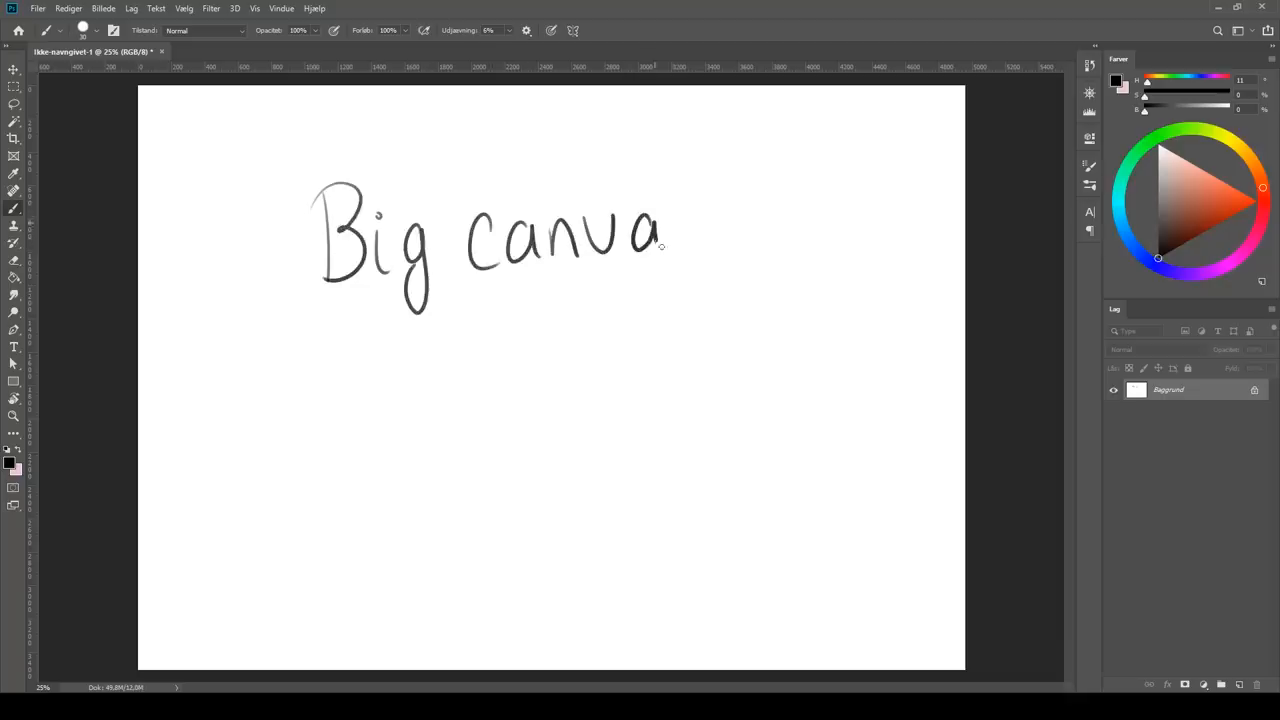
left_click_drag(660, 240, 730, 260)
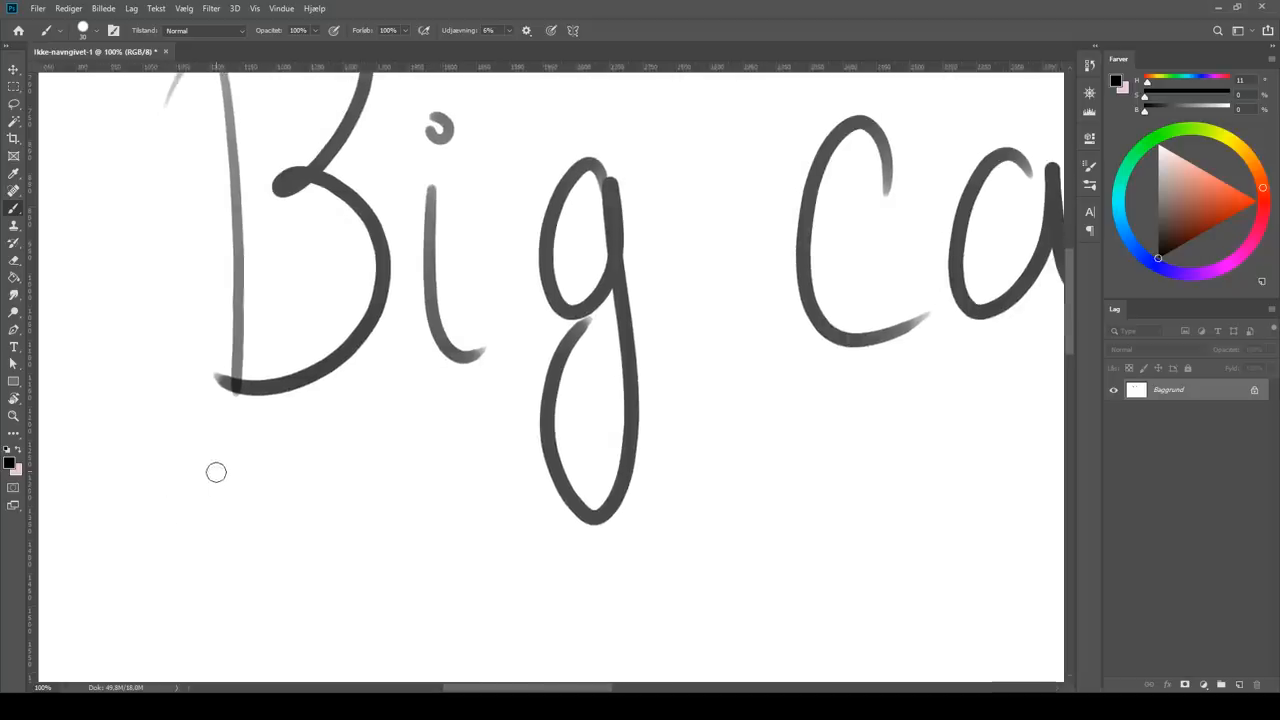
left_click_drag(240, 470, 50, 650)
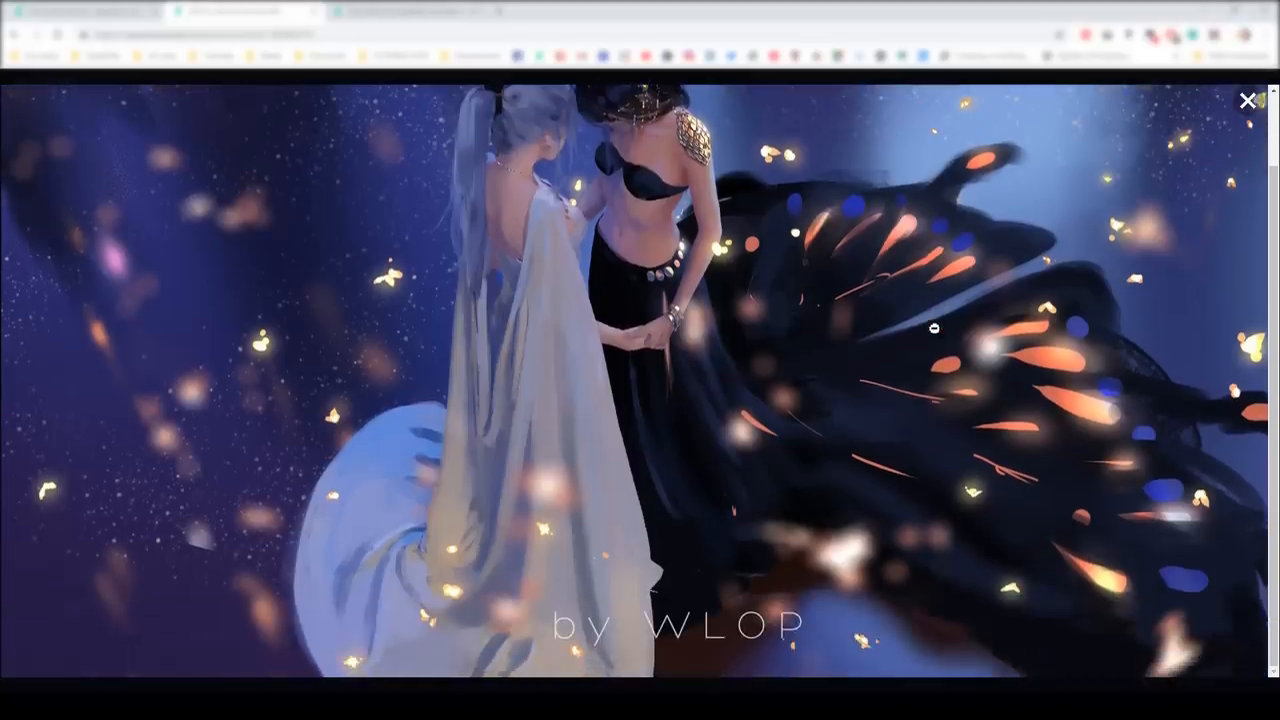
Enlarge the WLOP artwork in the browser's full-size image viewer
left_click(1248, 100)
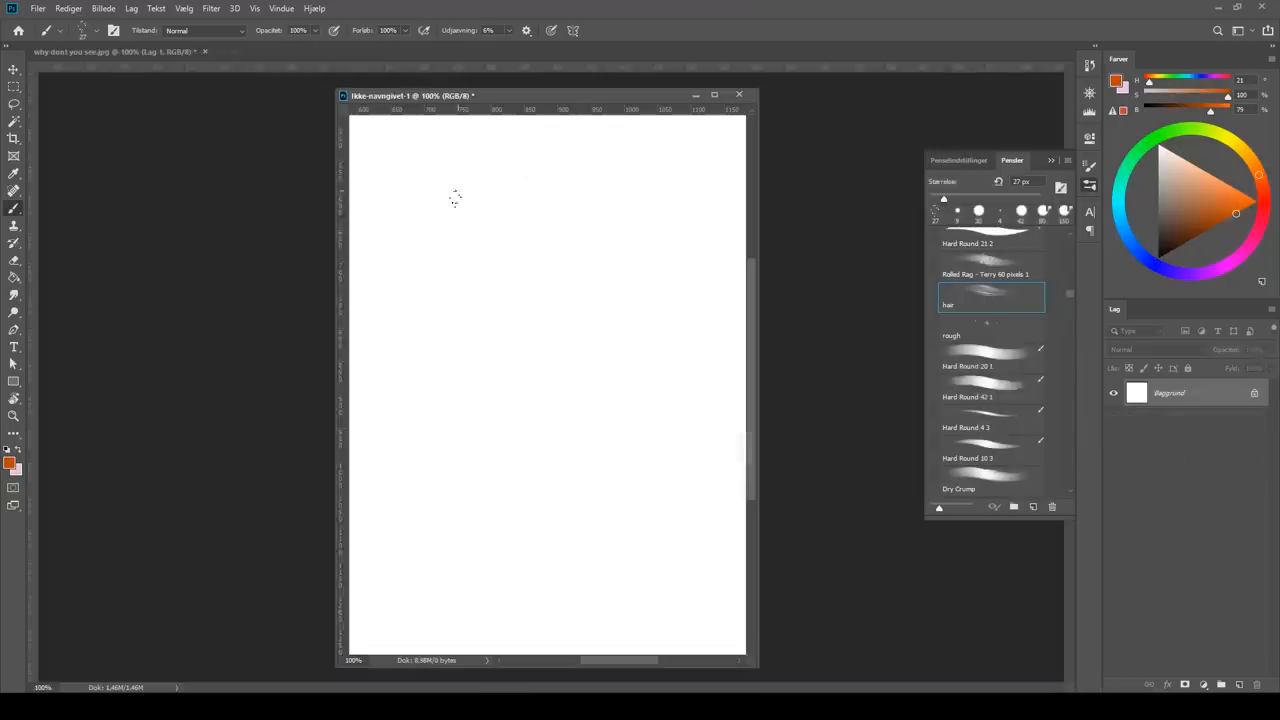
Show the small tall blank document at 100% beside the Brushes panel
left_click_drag(456, 200, 458, 564)
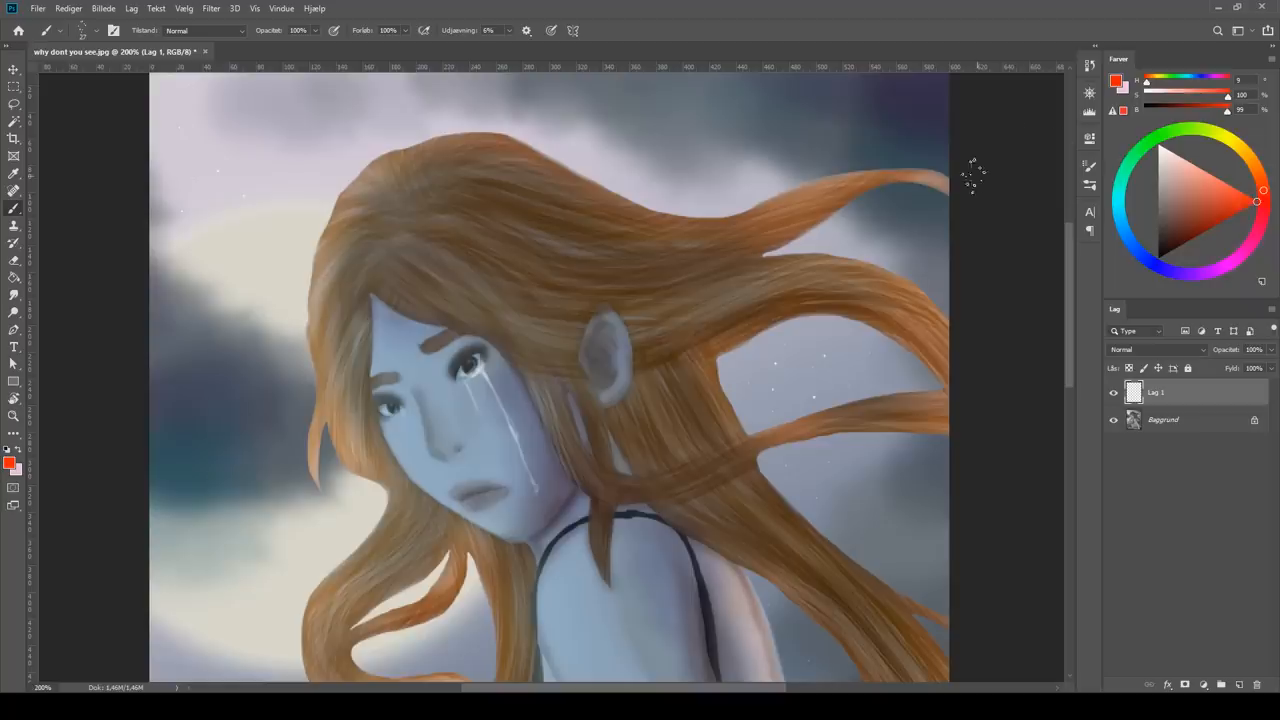
Pick a brush preset and paint an orange 'WHAT', arrow and strokes over the girl's hair
left_click(96, 30)
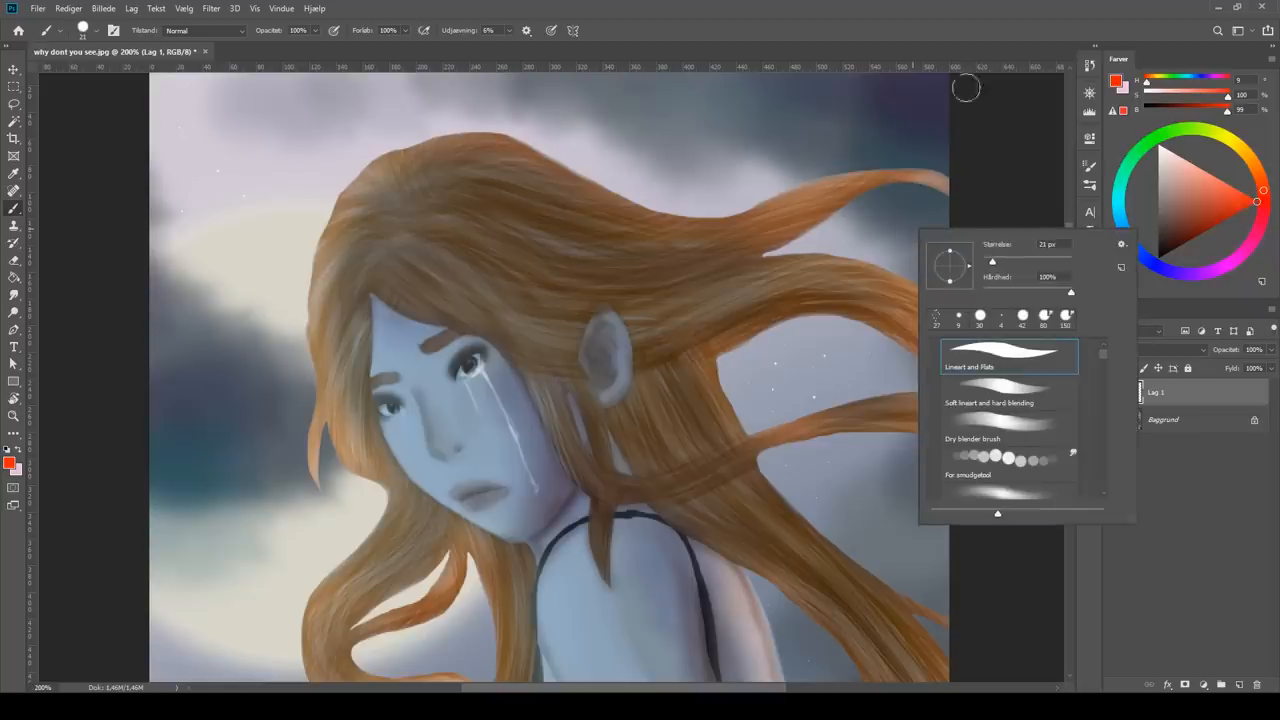
left_click(636, 168)
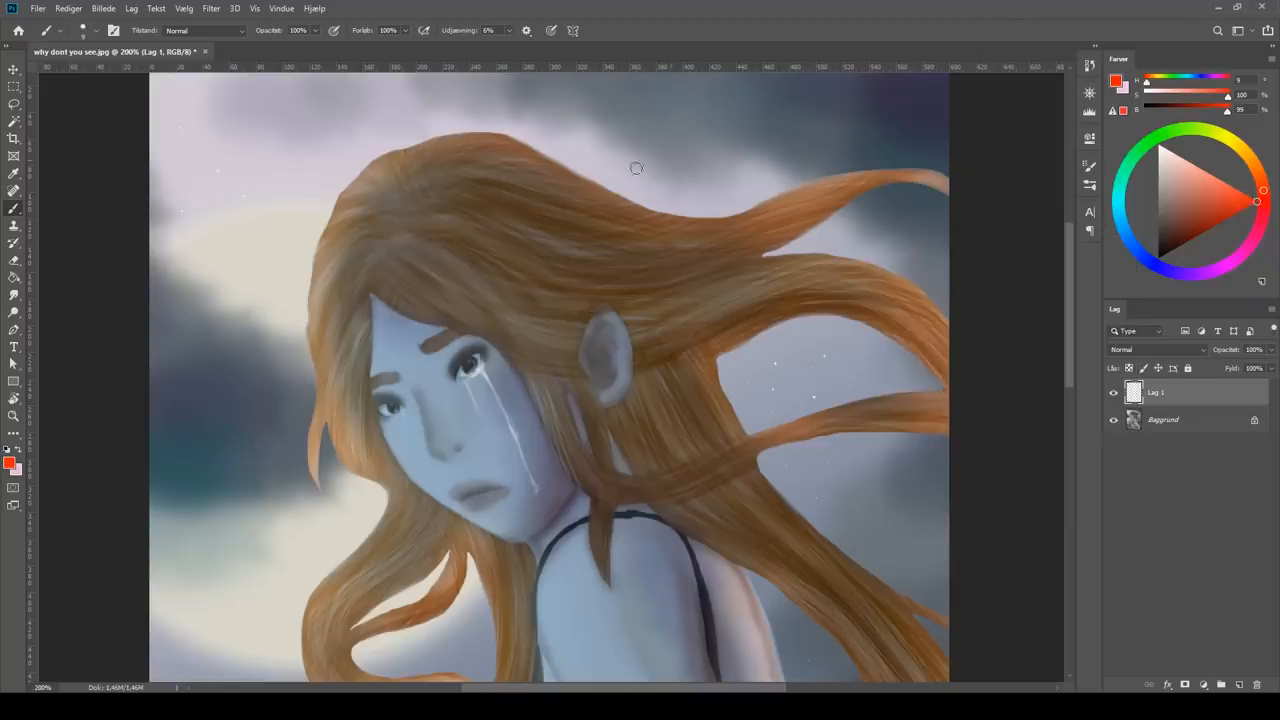
left_click_drag(220, 176, 280, 144)
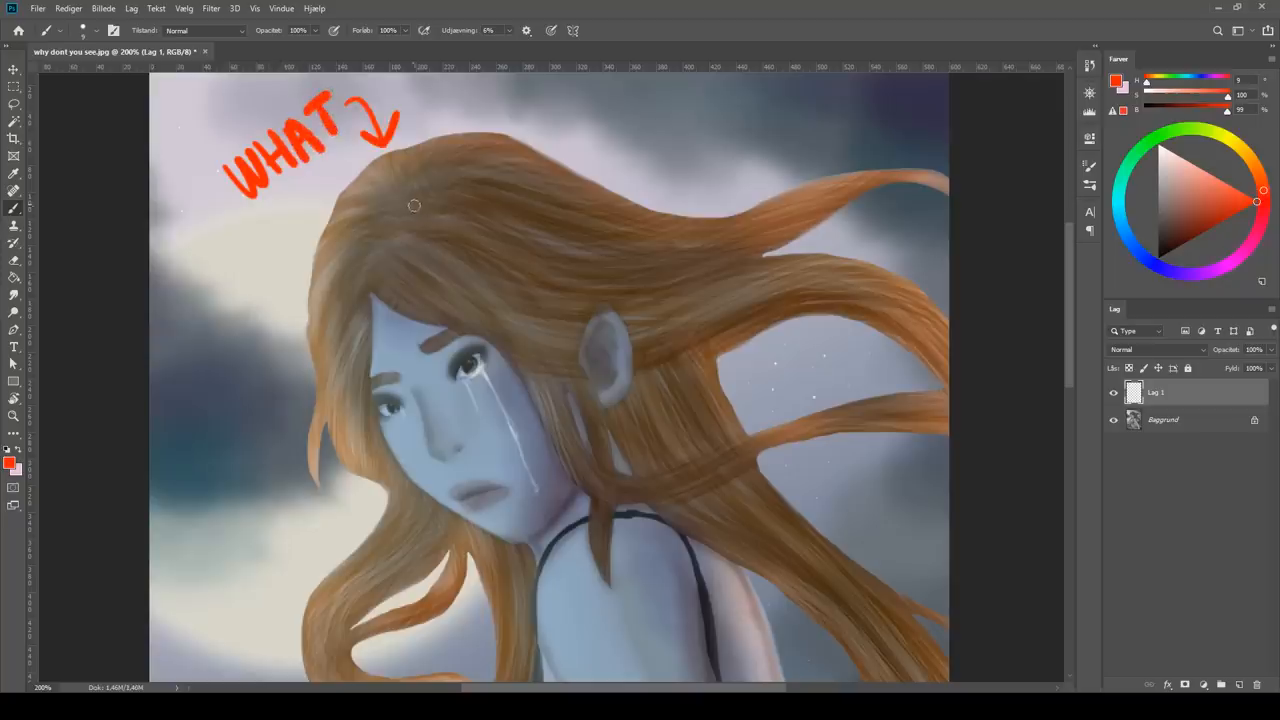
left_click_drag(416, 204, 556, 144)
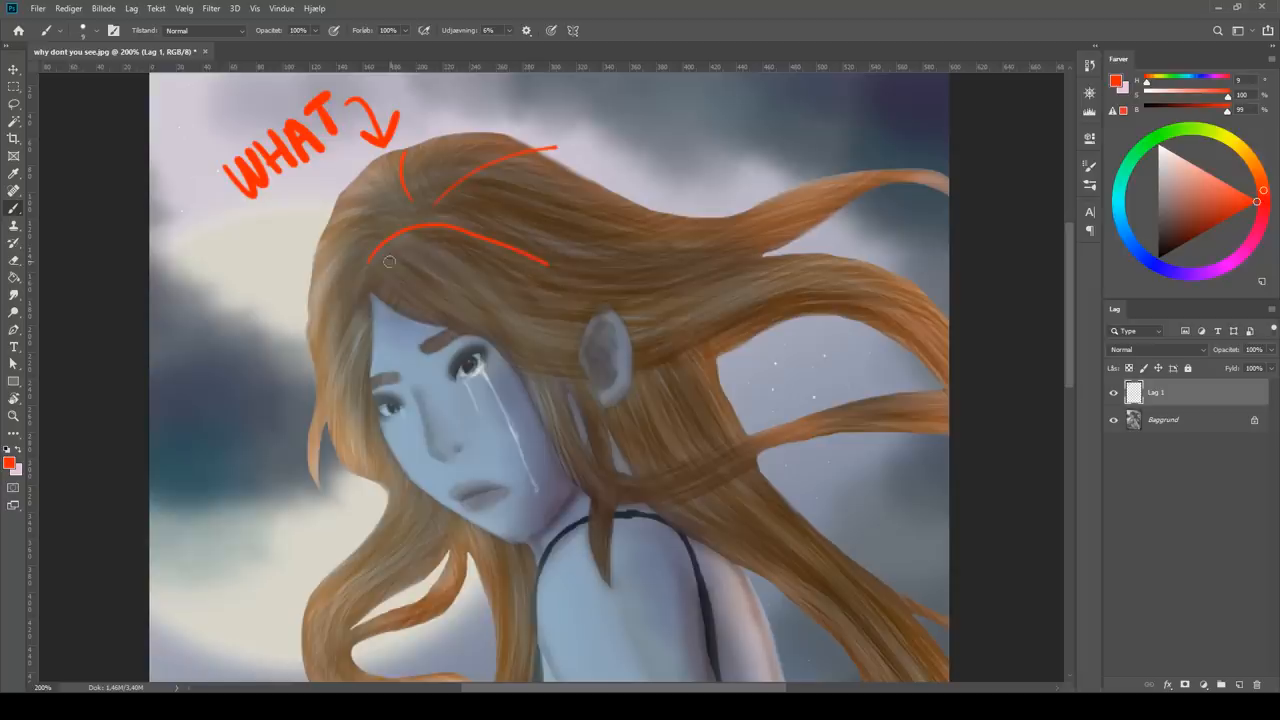
left_click_drag(390, 264, 430, 320)
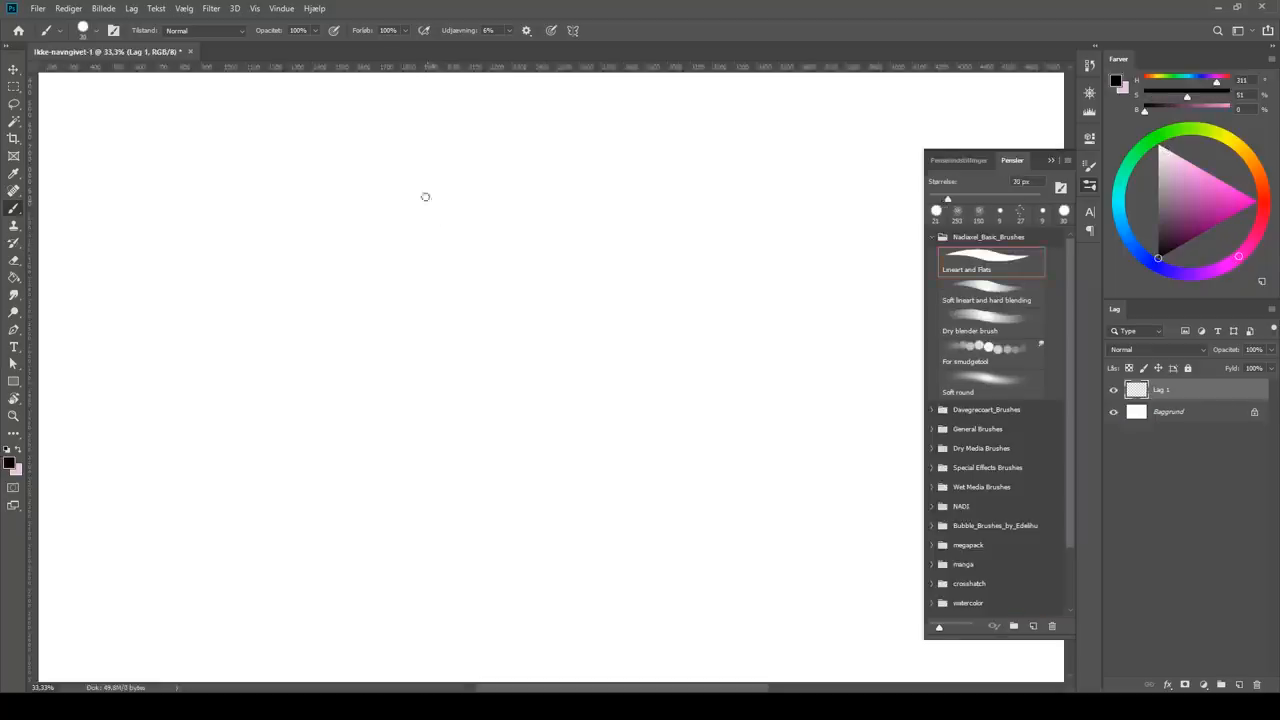
Paint sample strokes with each of the main brushes side by side on the canvas
left_click_drag(408, 180, 408, 432)
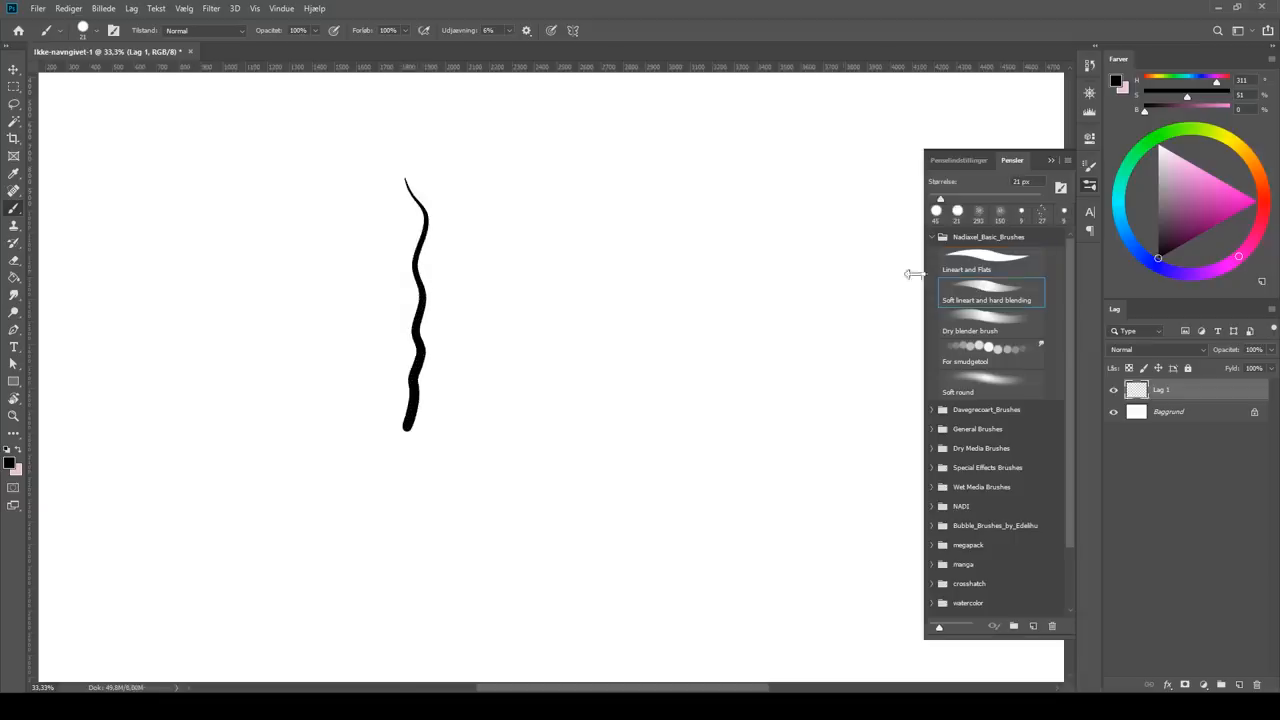
left_click_drag(490, 184, 490, 430)
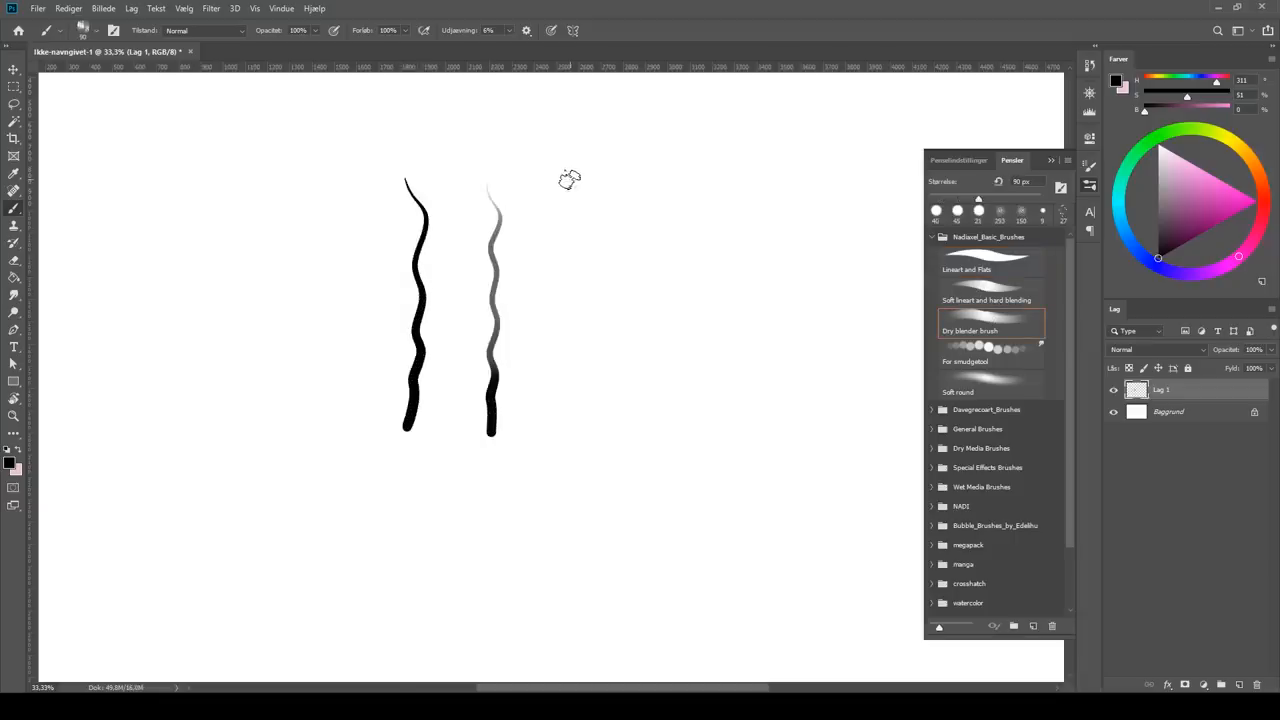
left_click_drag(570, 184, 584, 440)
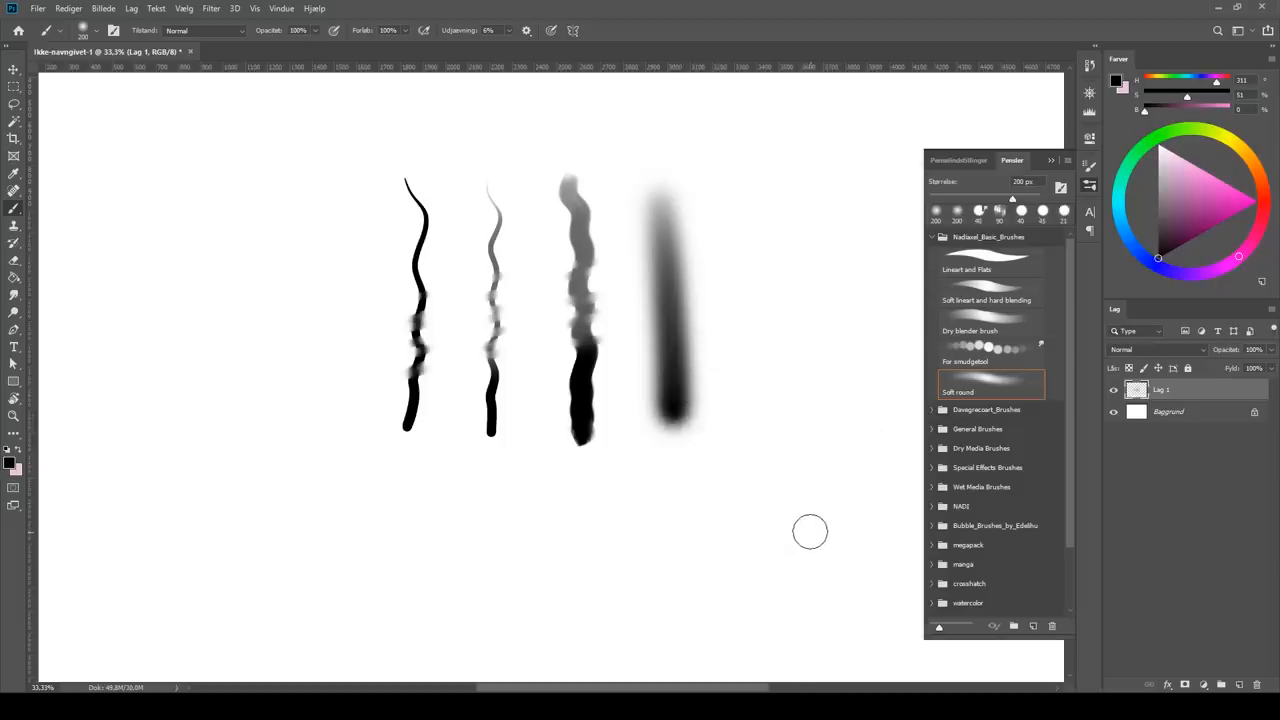
With the lineart brush, handwrite 'These are my main brushes!' below the strokes
left_click(990, 260)
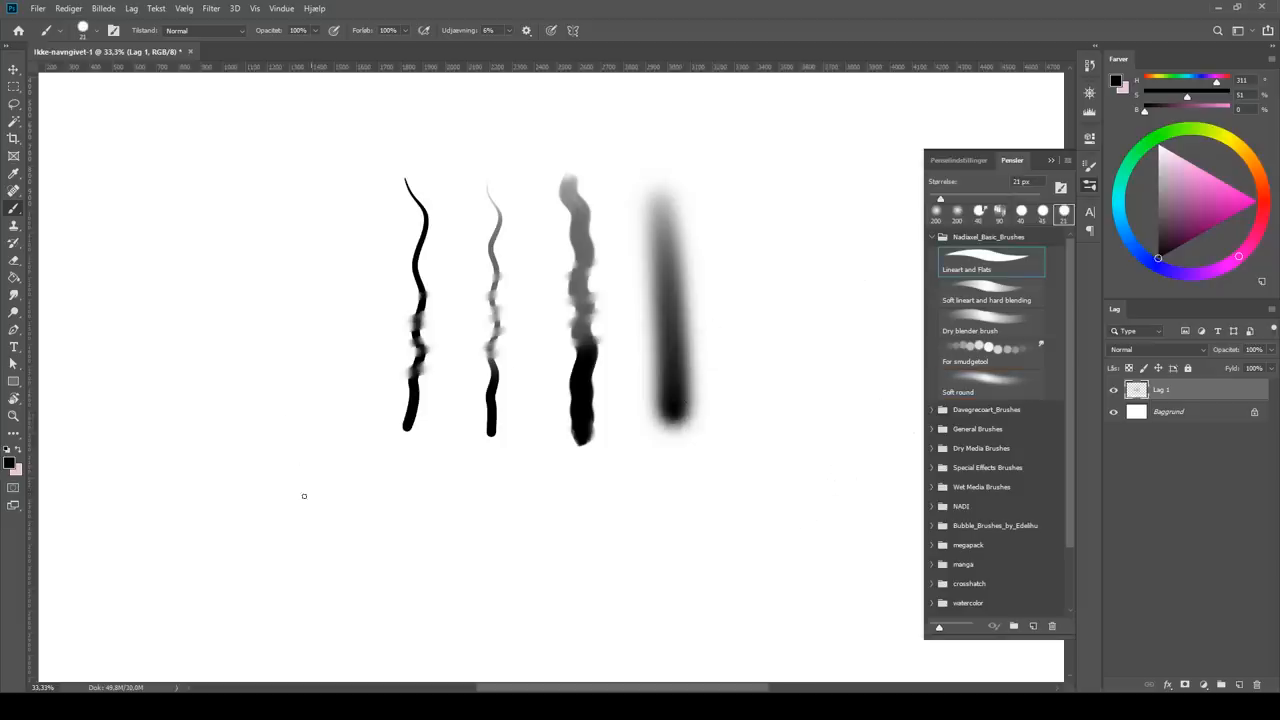
left_click_drag(258, 490, 330, 524)
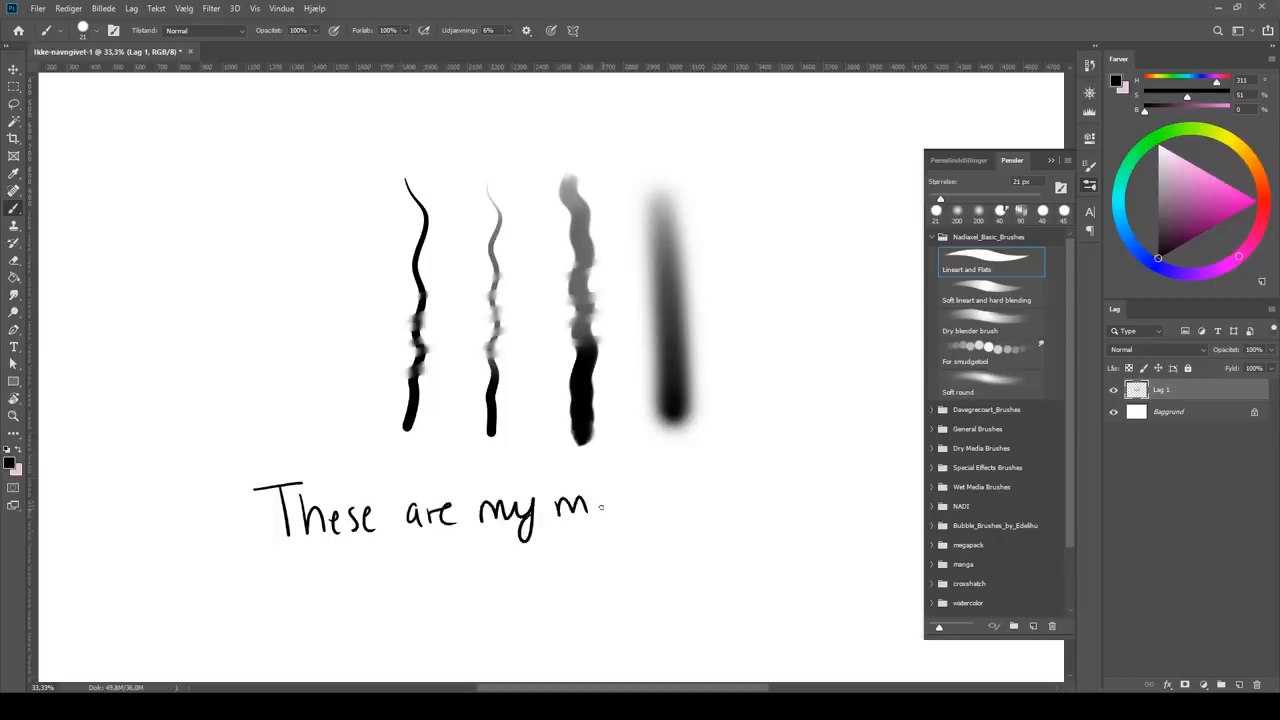
left_click_drag(600, 504, 676, 504)
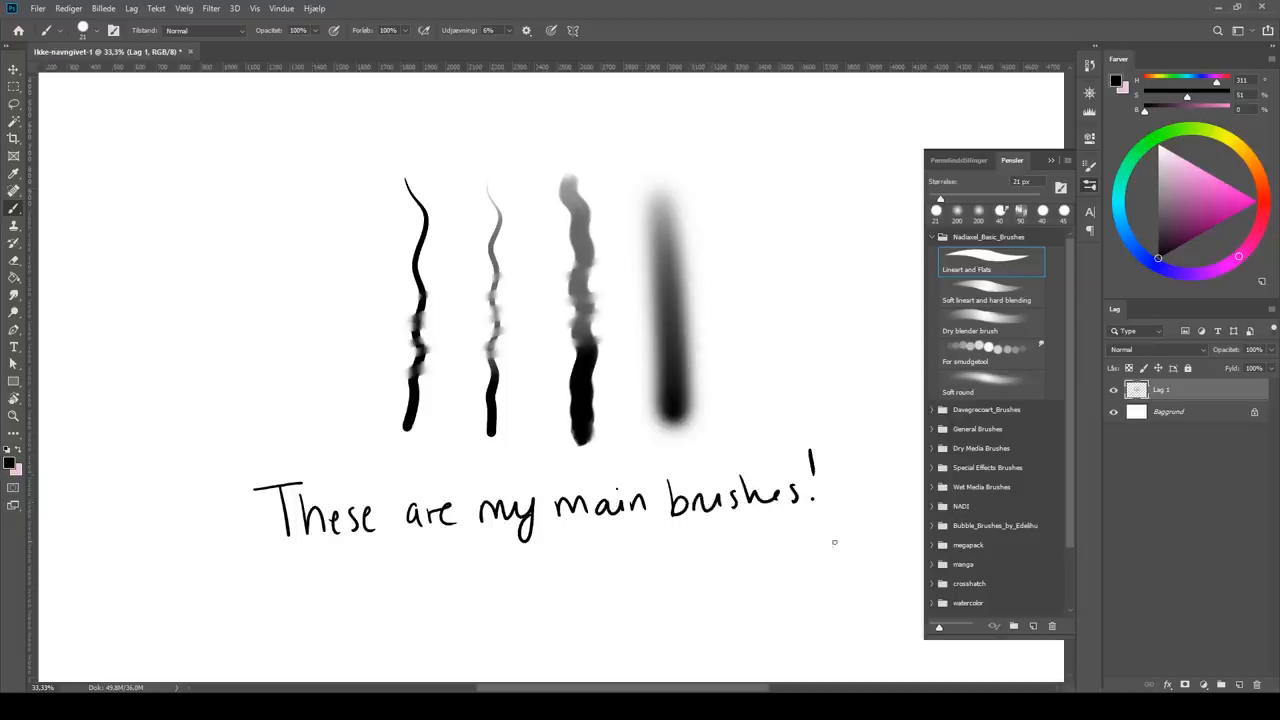
Add '(Boring-I know)' underneath and draw a brace beside the sample strokes
left_click_drag(384, 560, 430, 584)
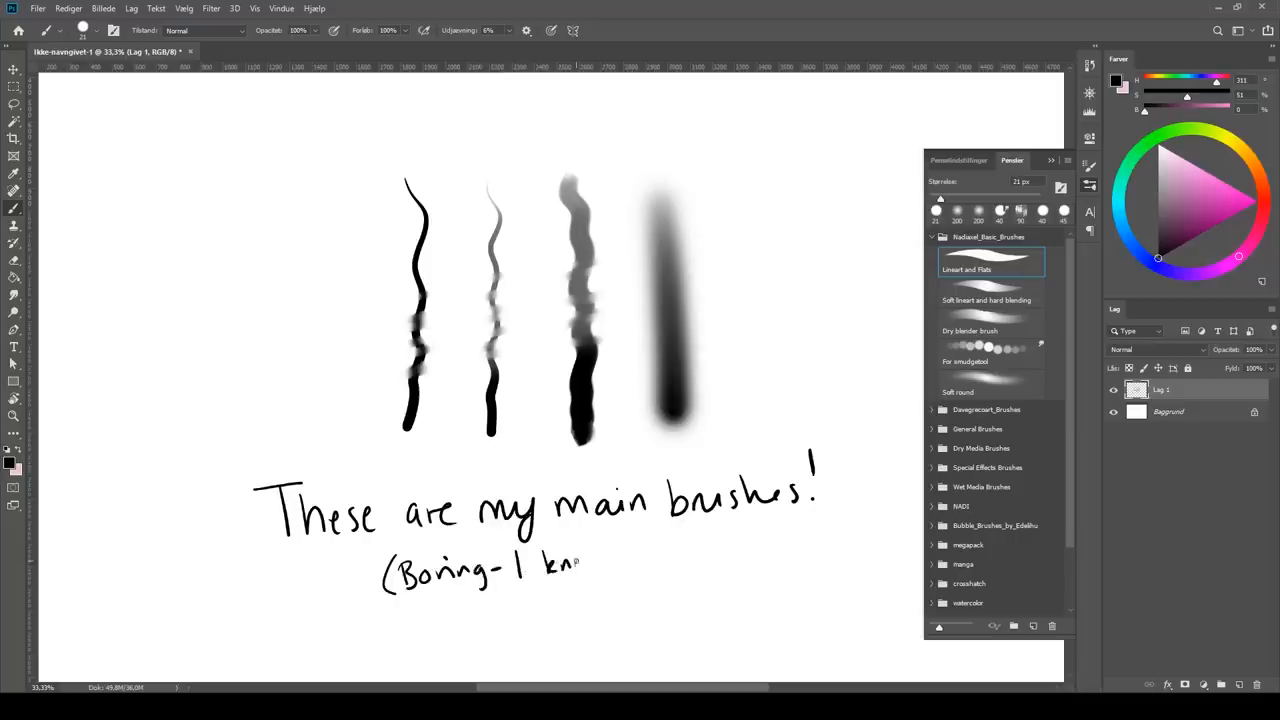
left_click_drag(576, 564, 608, 560)
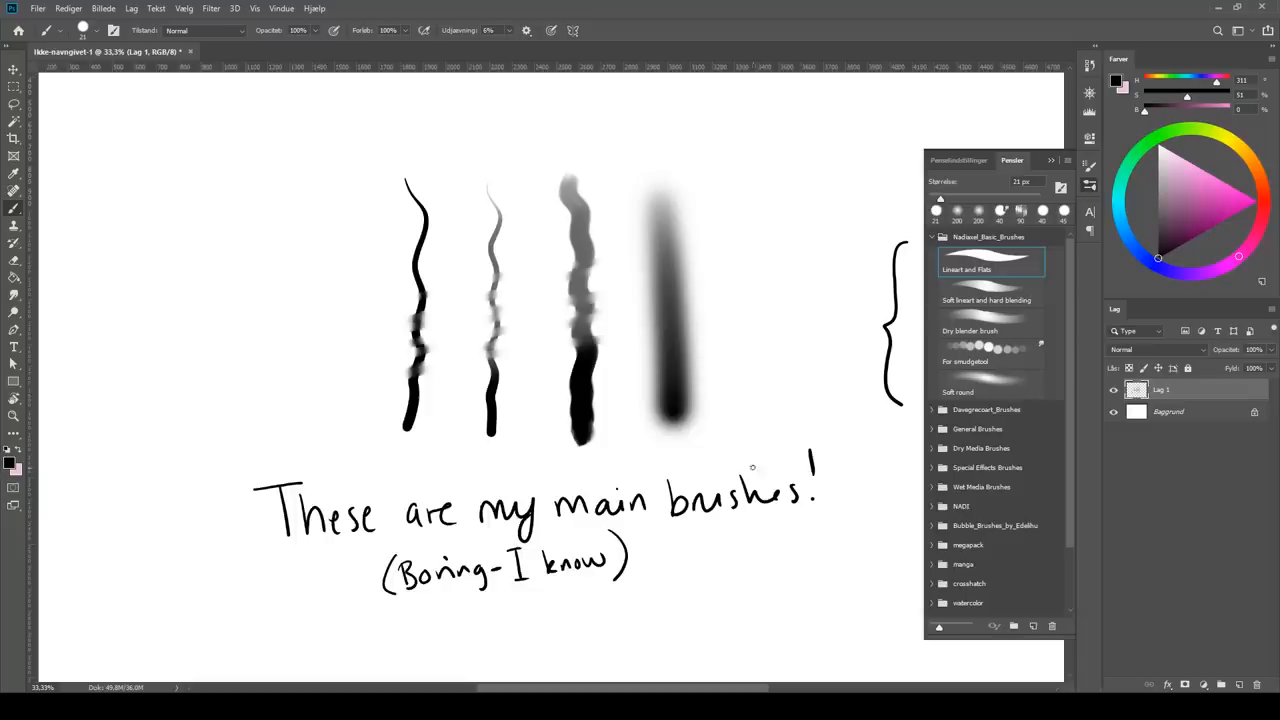
left_click_drag(750, 468, 836, 330)
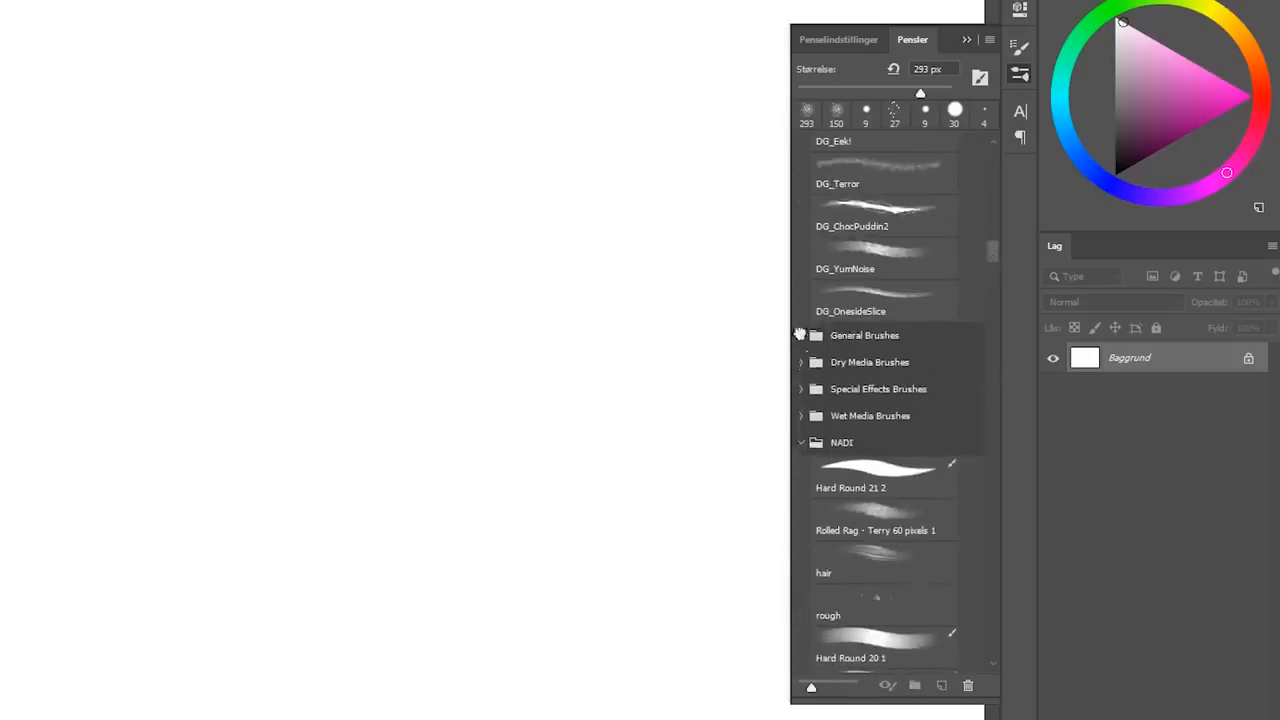
scroll("down", 3)
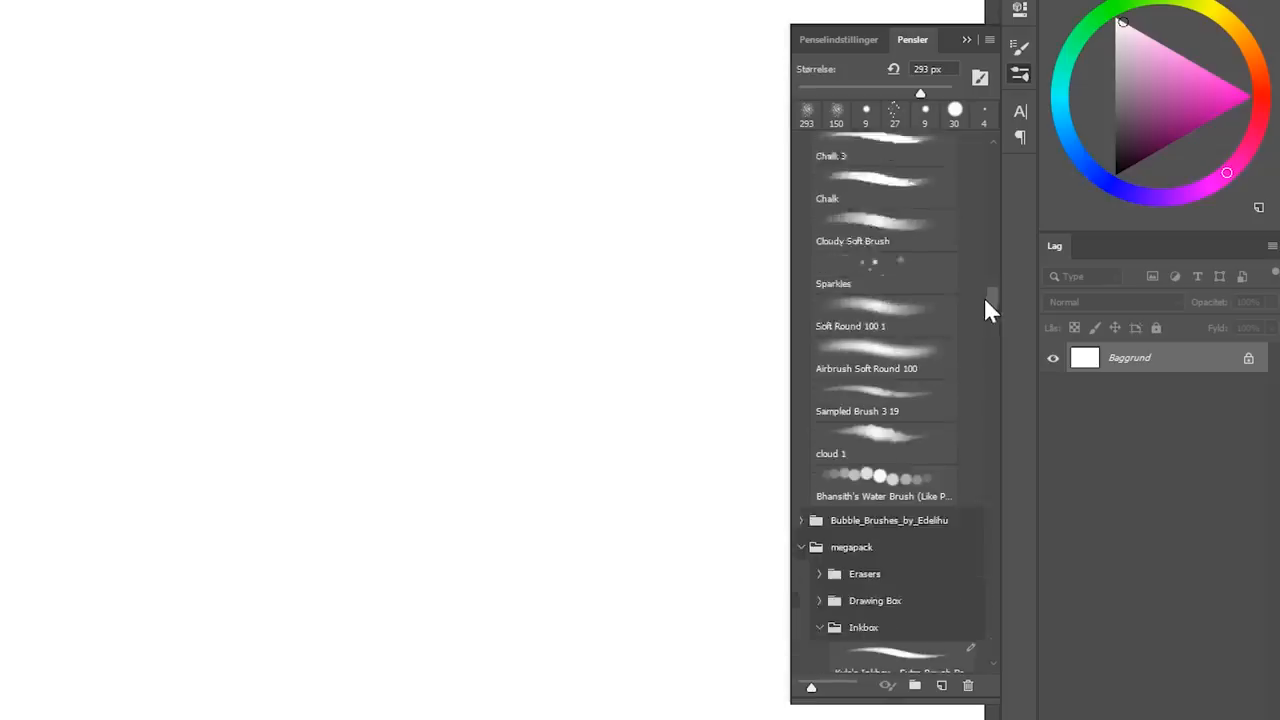
scroll("down", 3)
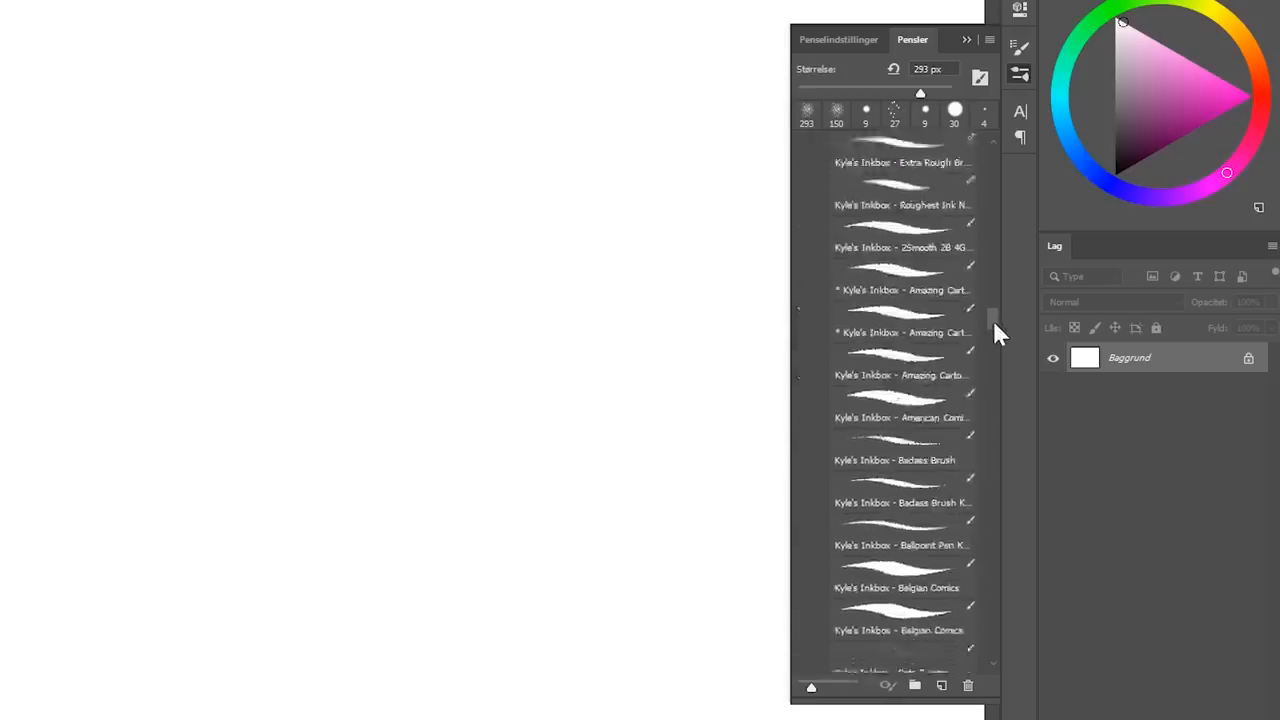
scroll("down", 3)
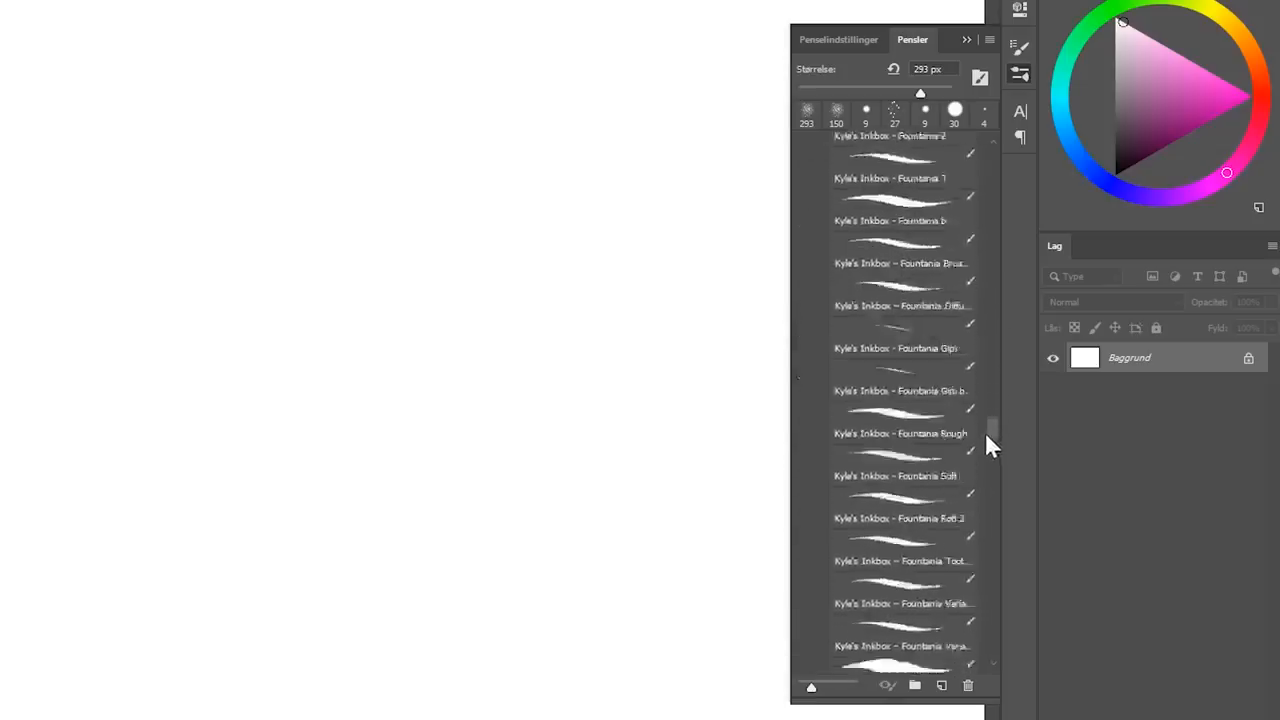